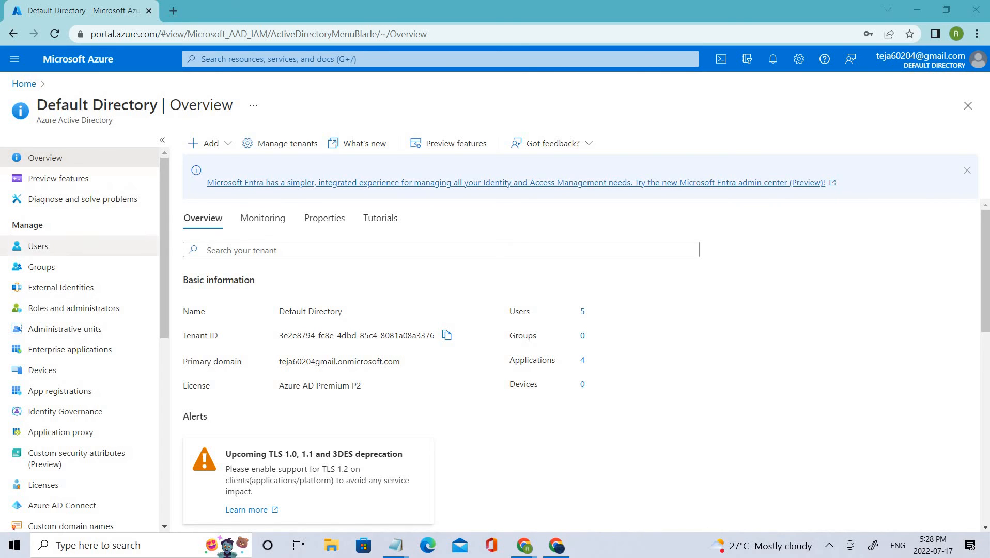
# Show the Default Directory's Users list and its Bulk operations menu.
pyautogui.click(38, 246)
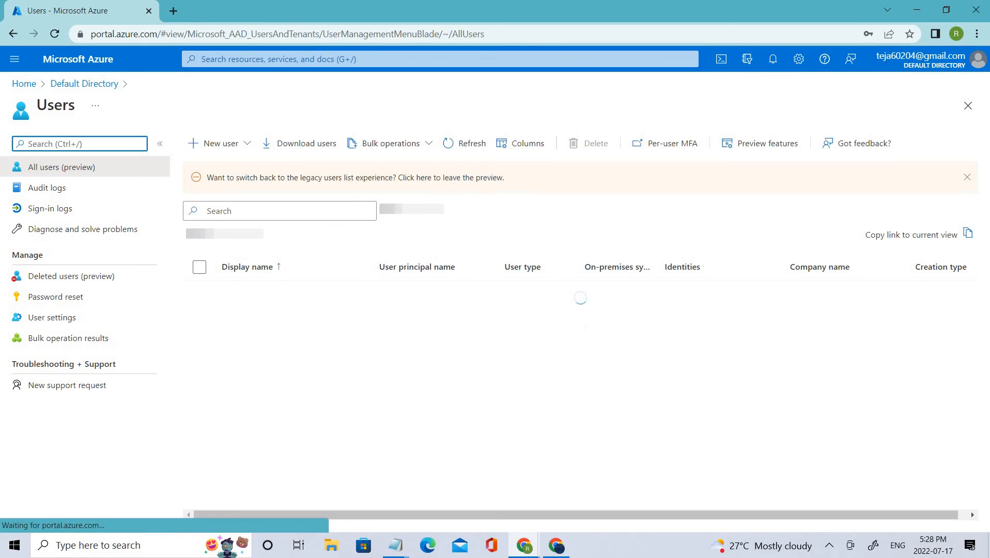
pyautogui.click(218, 143)
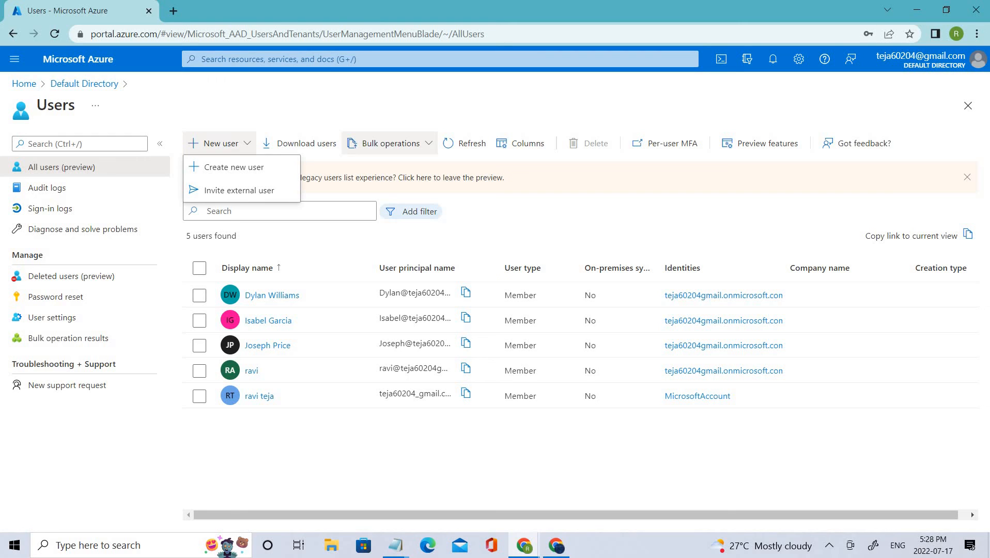
pyautogui.click(388, 142)
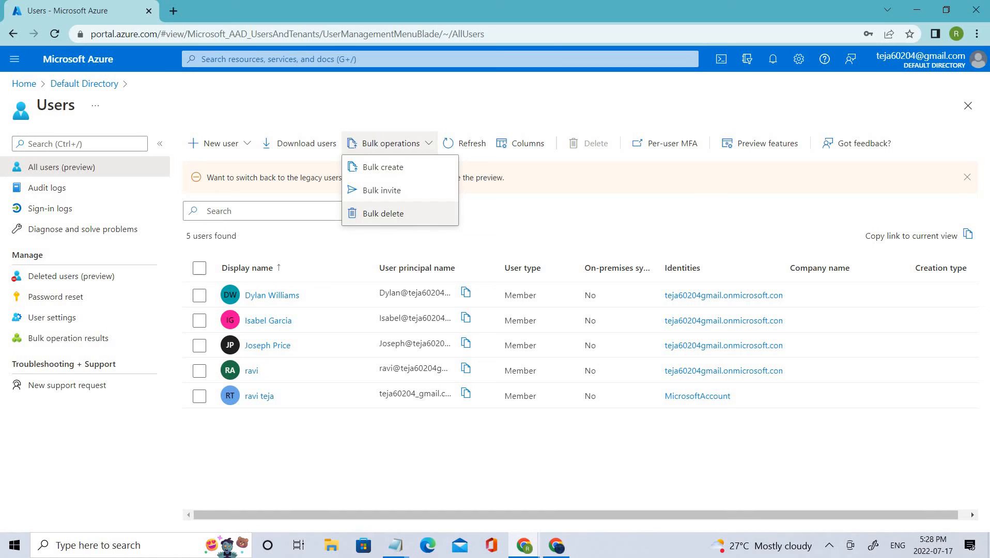
pyautogui.moveTo(364, 230)
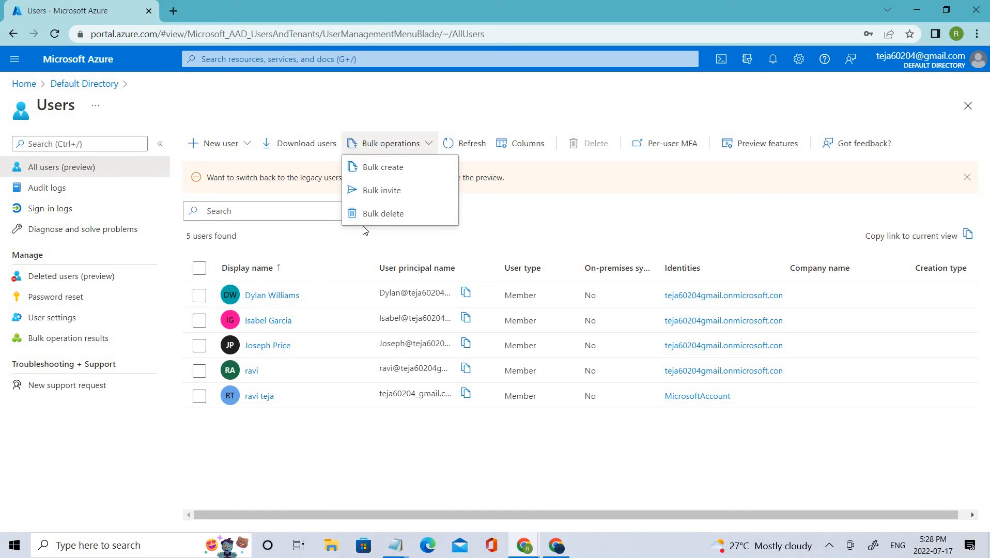
pyautogui.moveTo(384, 212)
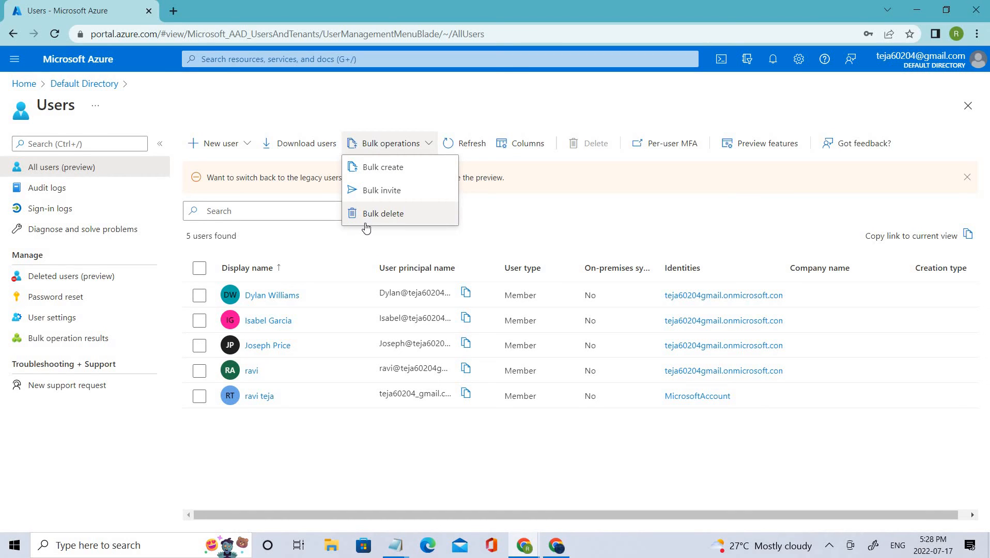
pyautogui.moveTo(389, 166)
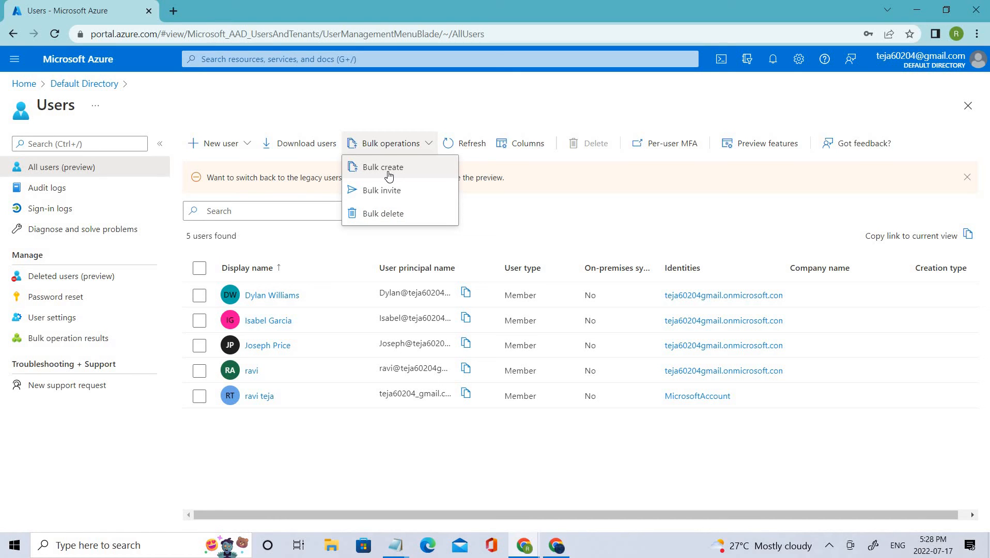
# Start Bulk create and download the UserCreateTemplate.csv template.
pyautogui.click(382, 167)
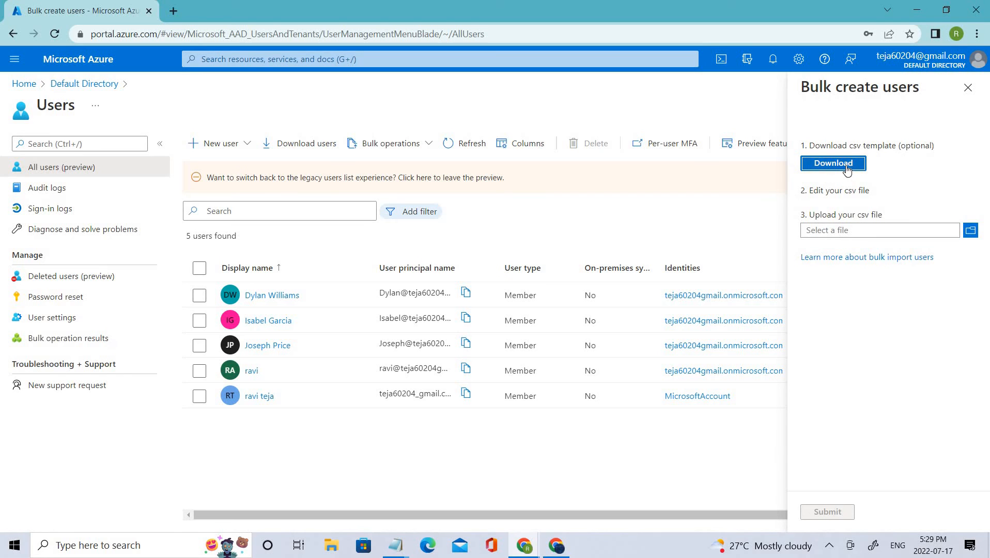
pyautogui.click(832, 163)
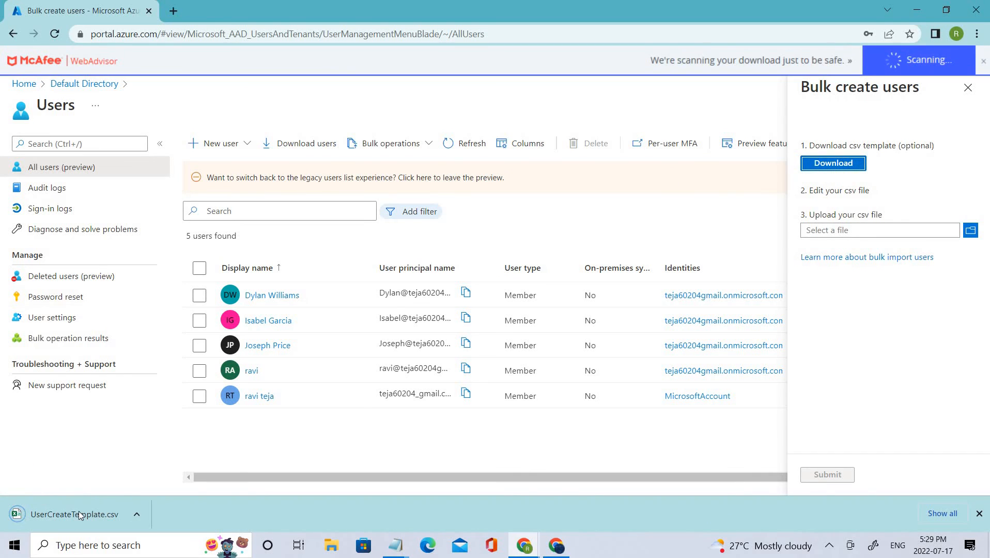
# Open the downloaded UserCreateTemplate.csv in Excel, maximized.
pyautogui.click(76, 514)
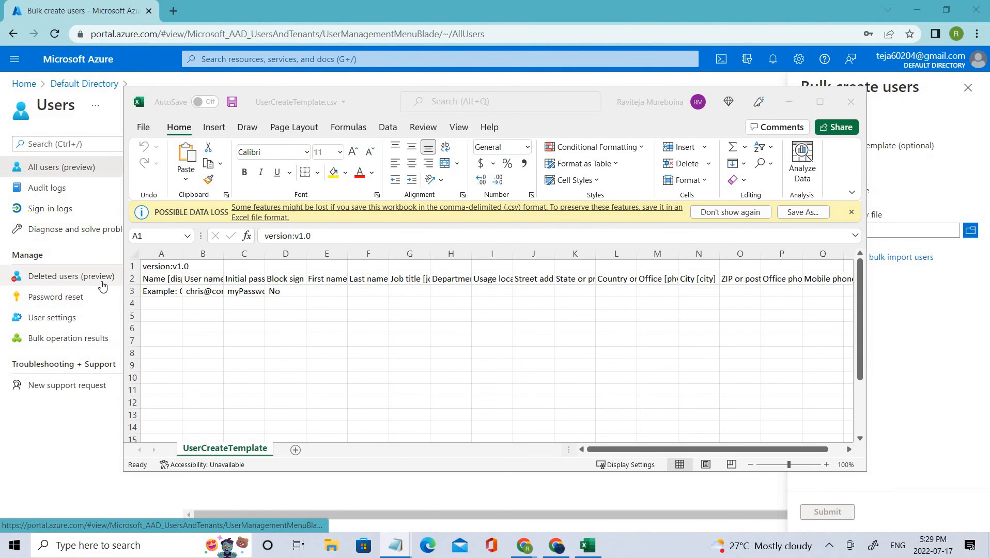
pyautogui.moveTo(70, 275)
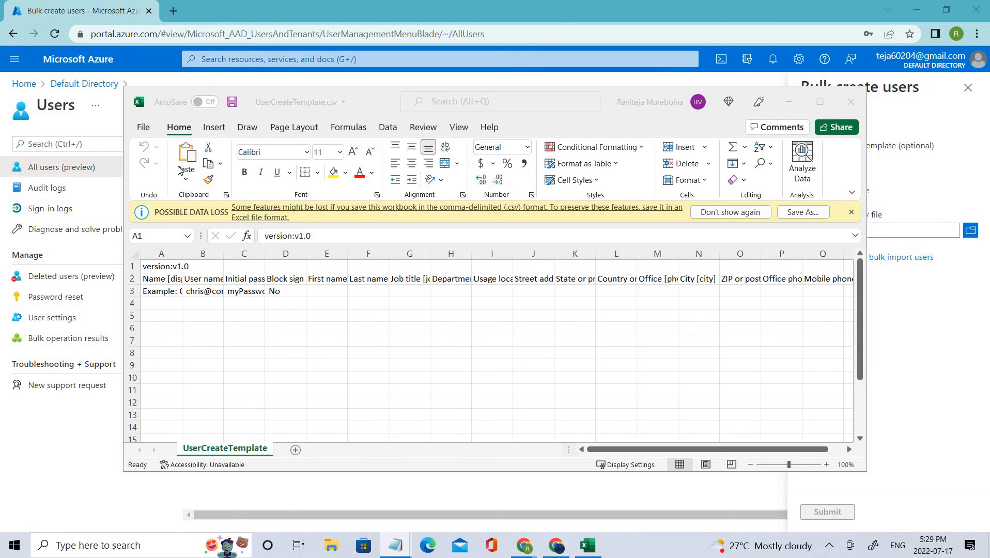
pyautogui.moveTo(379, 309)
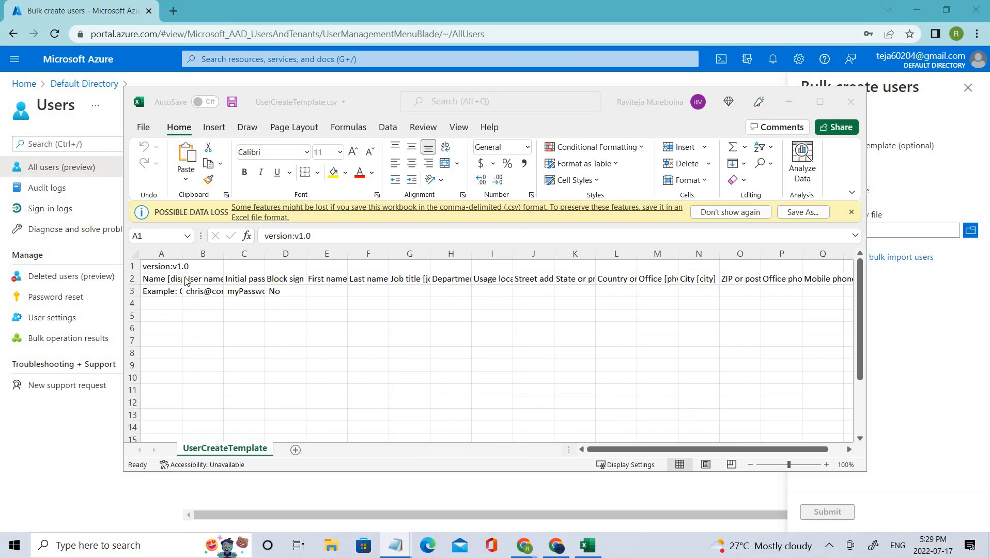
pyautogui.moveTo(169, 298)
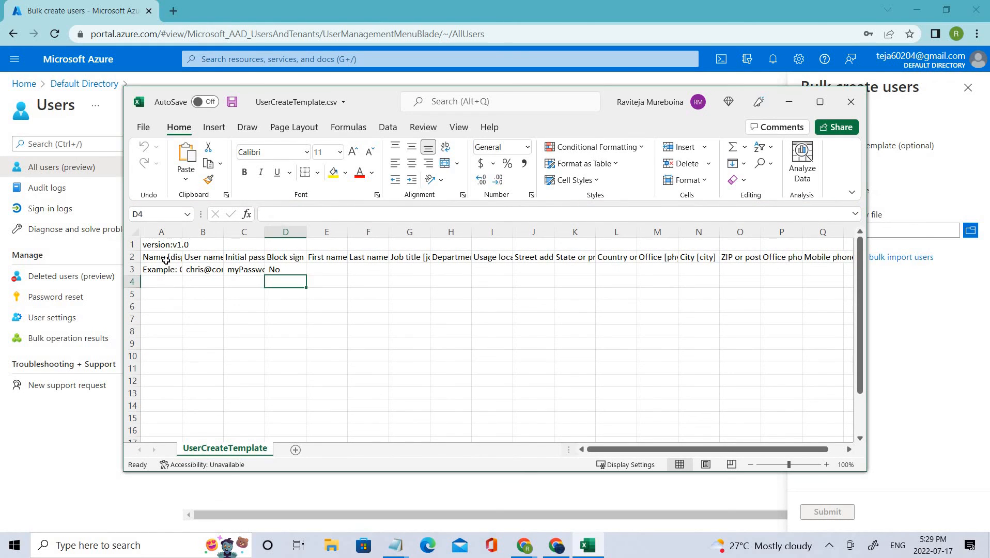
pyautogui.click(161, 269)
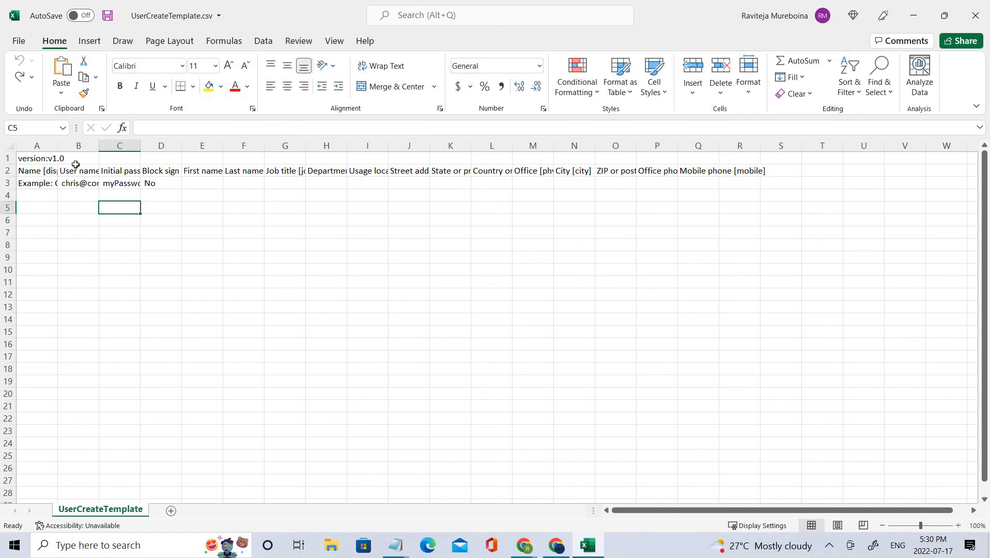
# Widen columns A–D so headers show, then select the example name in A3.
pyautogui.moveTo(98, 145); pyautogui.dragTo(155, 144)
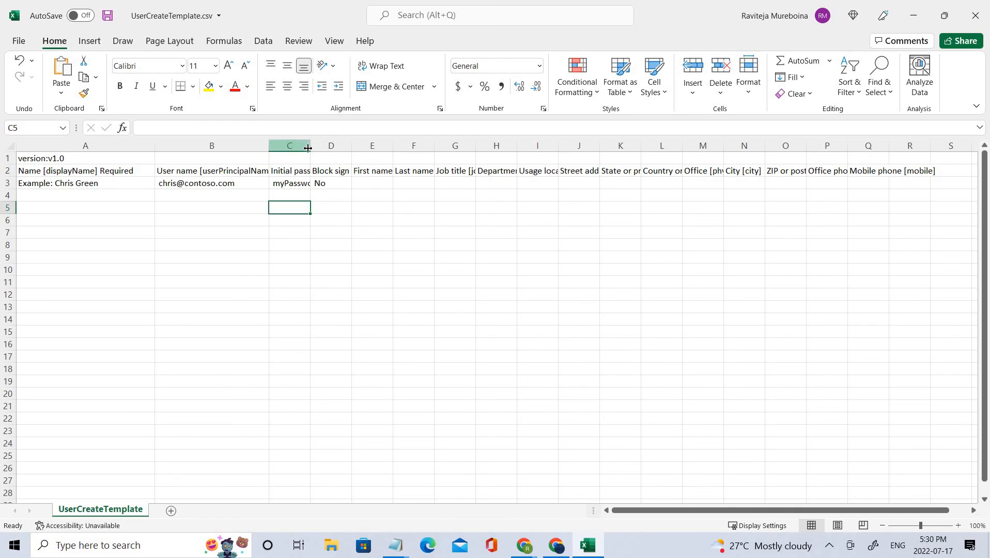
pyautogui.moveTo(309, 146); pyautogui.dragTo(351, 145)
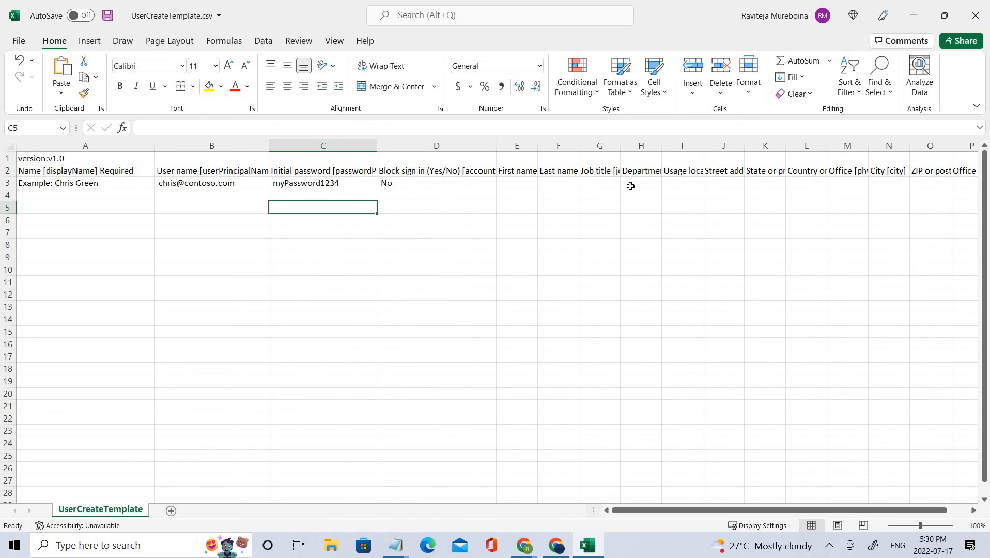
pyautogui.moveTo(741, 184)
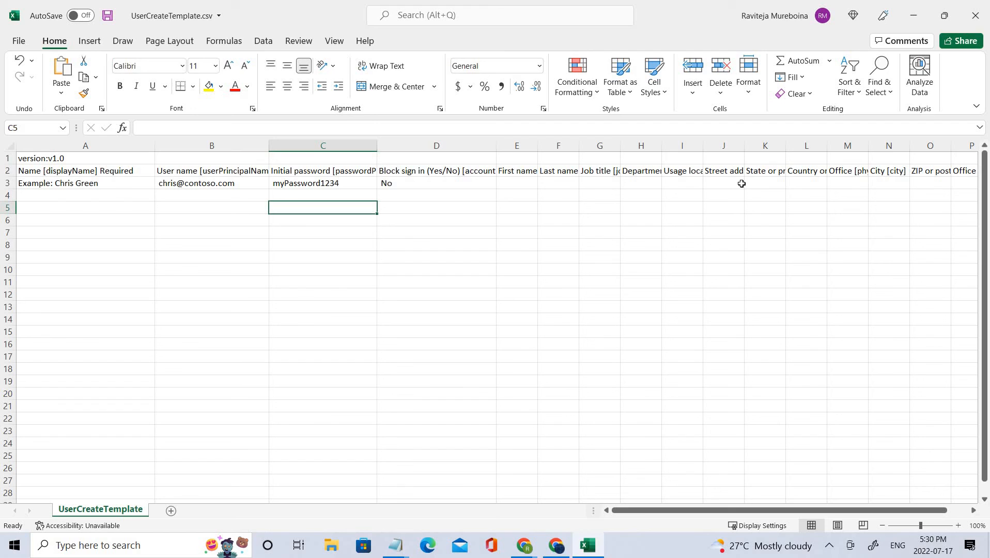
pyautogui.moveTo(639, 198)
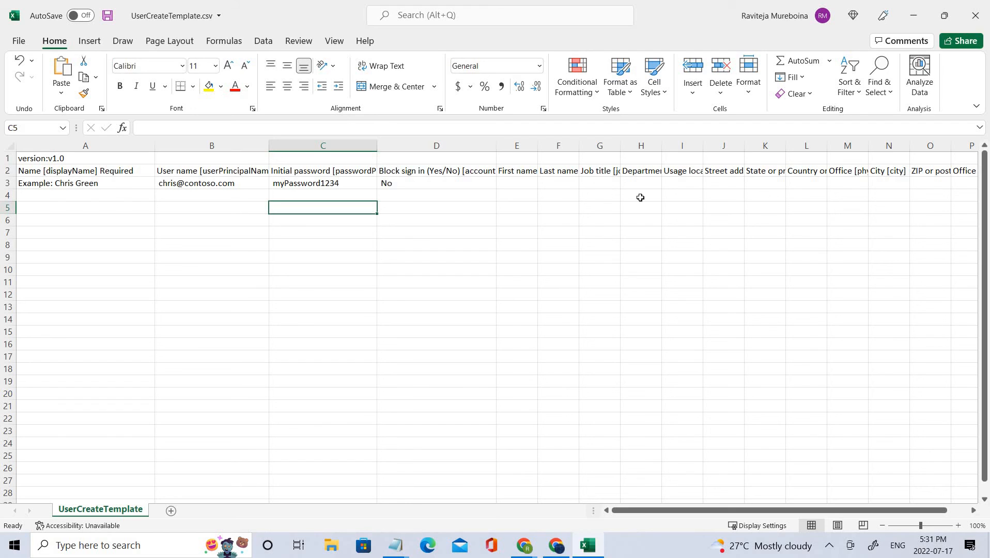
pyautogui.click(85, 183)
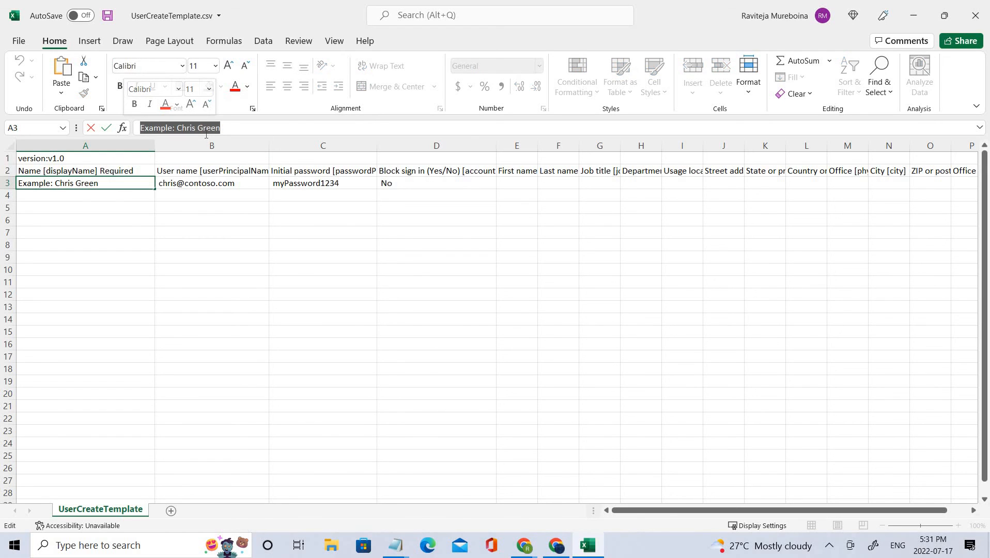
pyautogui.press('Delete')
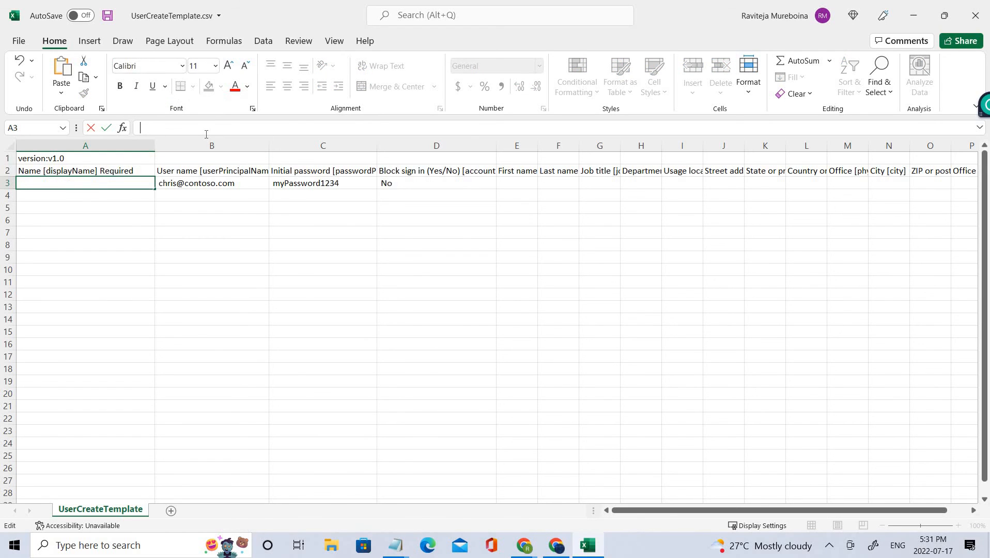
pyautogui.write('Raja')
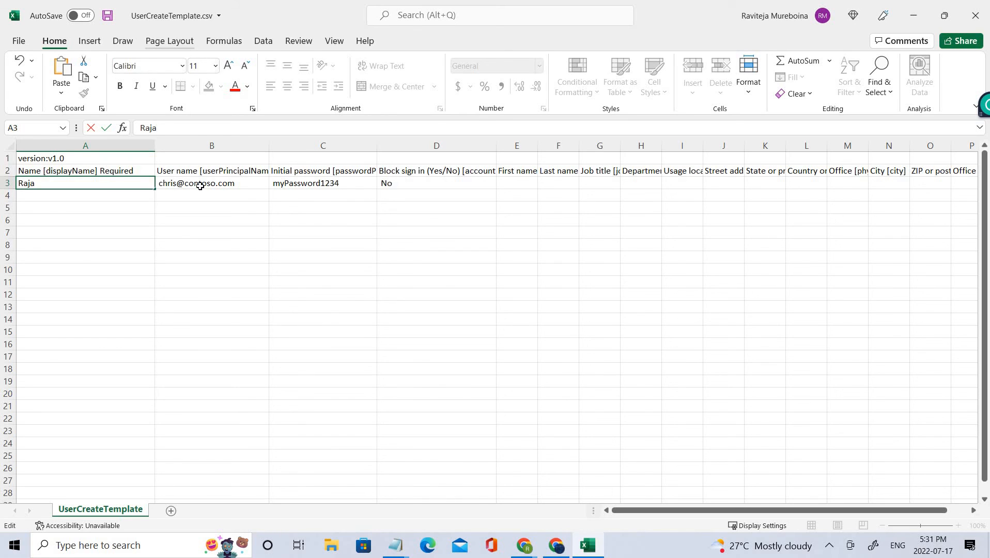
pyautogui.click(212, 183)
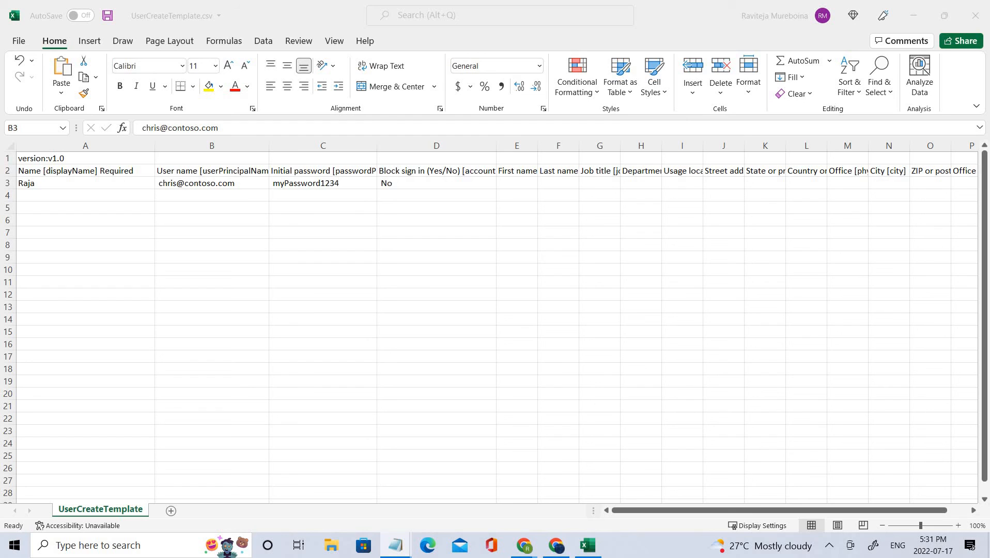
pyautogui.moveTo(188, 209)
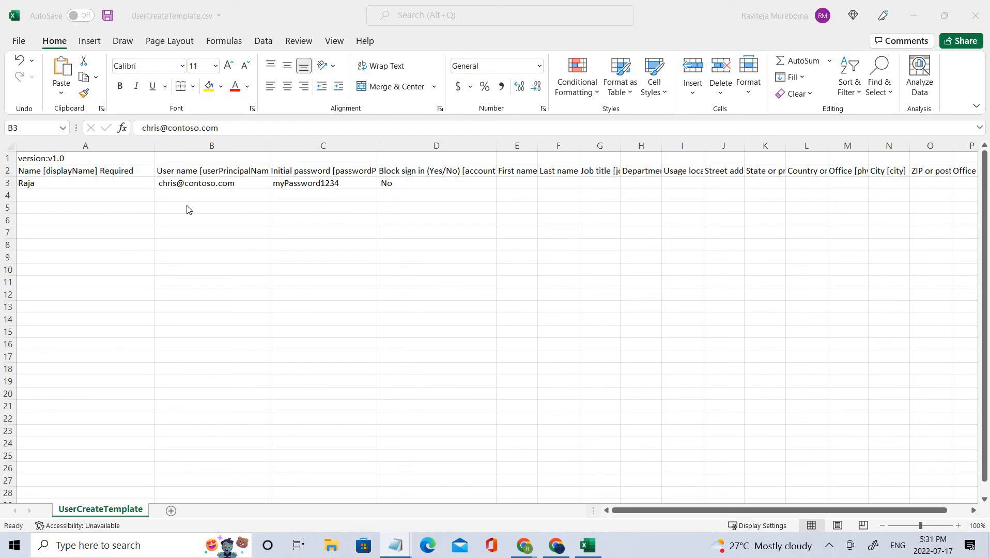
pyautogui.click(211, 182)
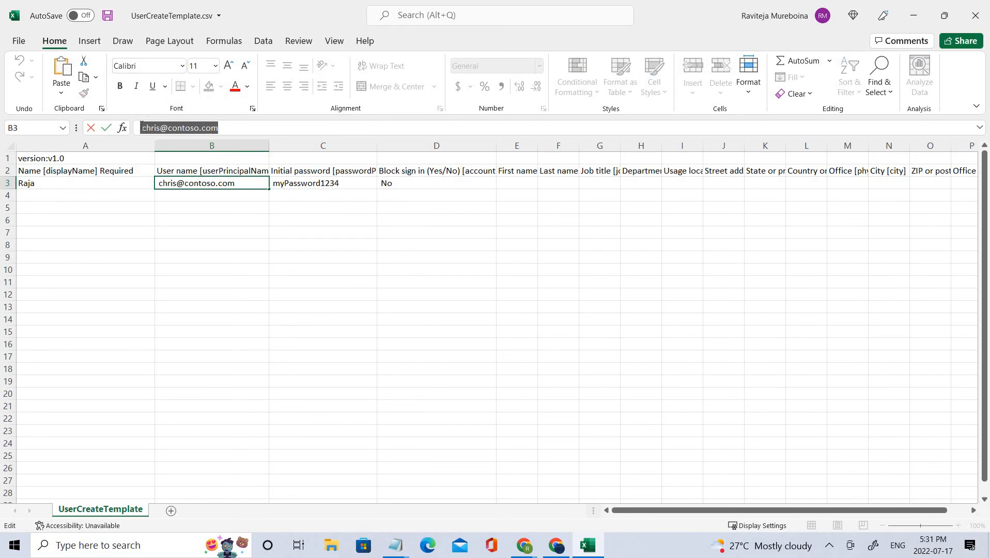
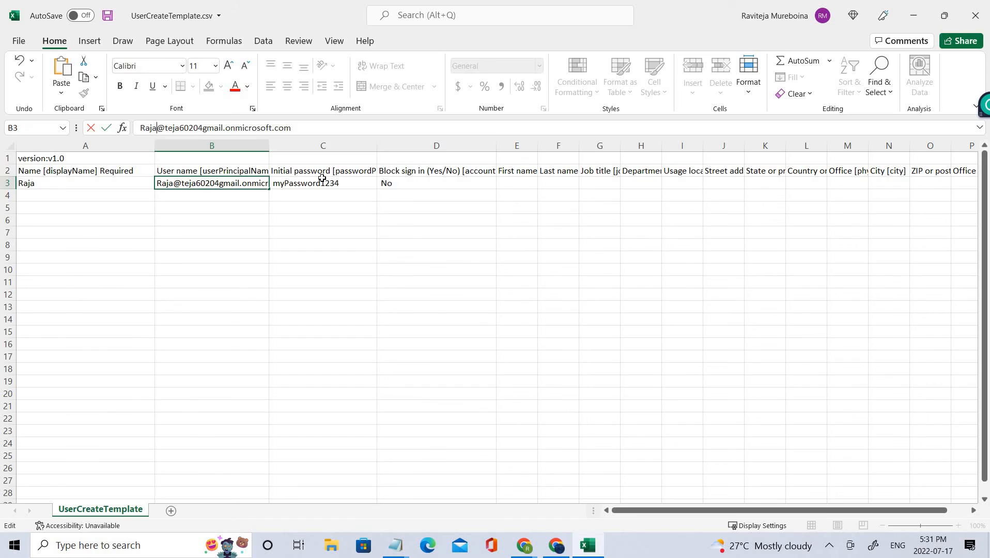
pyautogui.click(322, 183)
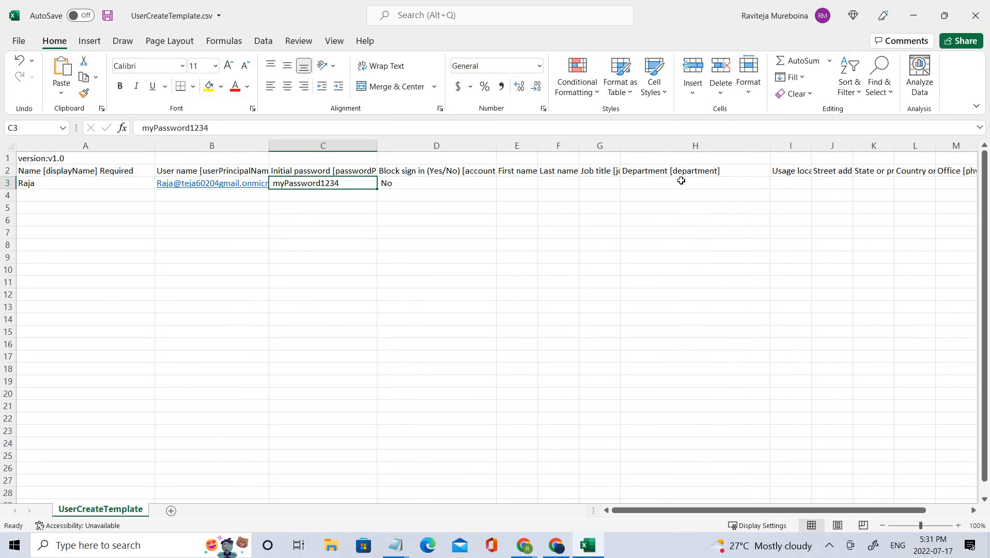
# Give Raja department Sales and usage location United states.
pyautogui.write('S')
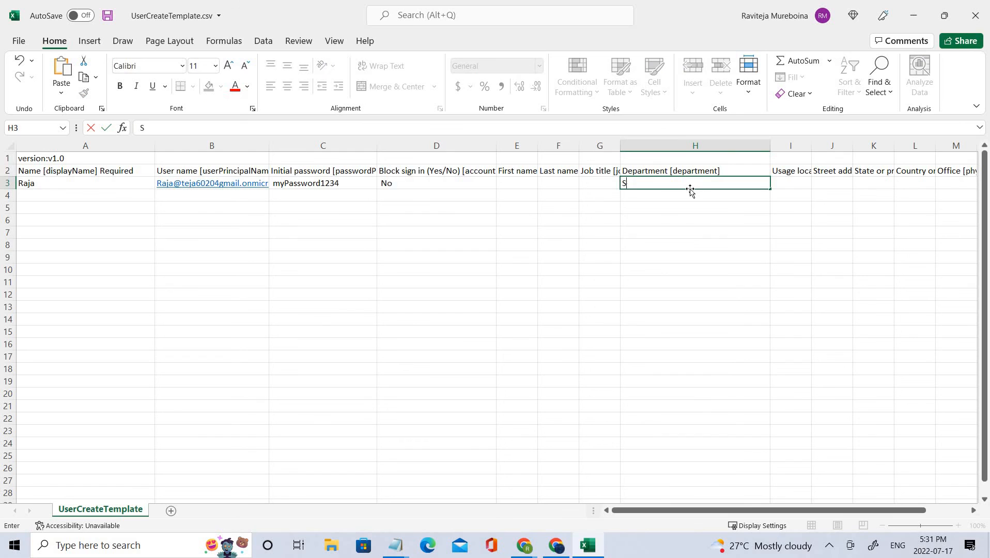
pyautogui.write('ales')
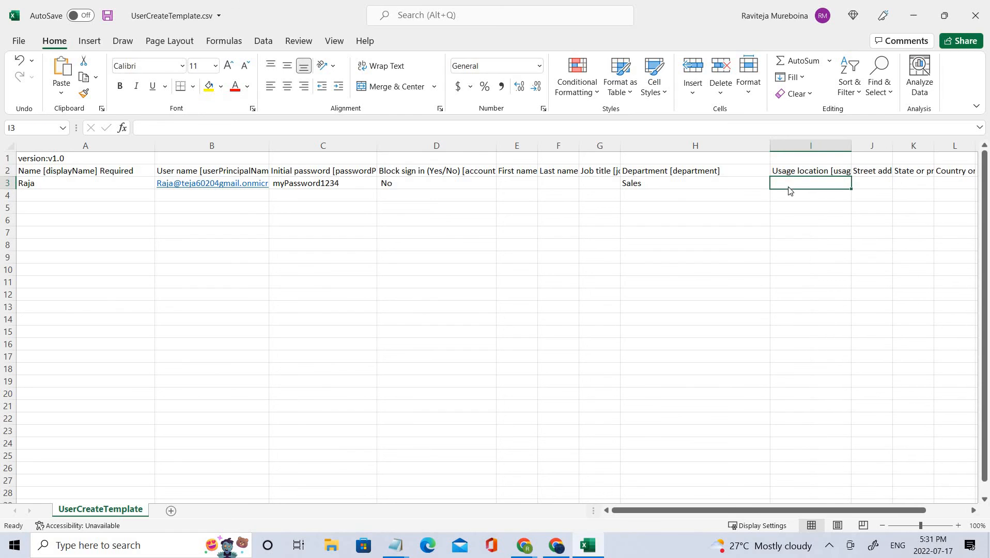
pyautogui.moveTo(824, 243)
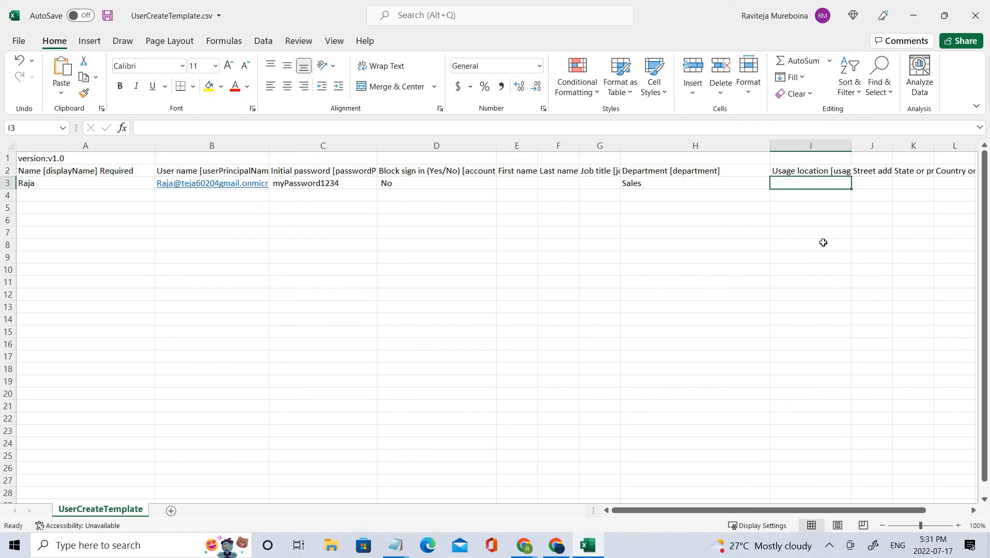
pyautogui.write('Un')
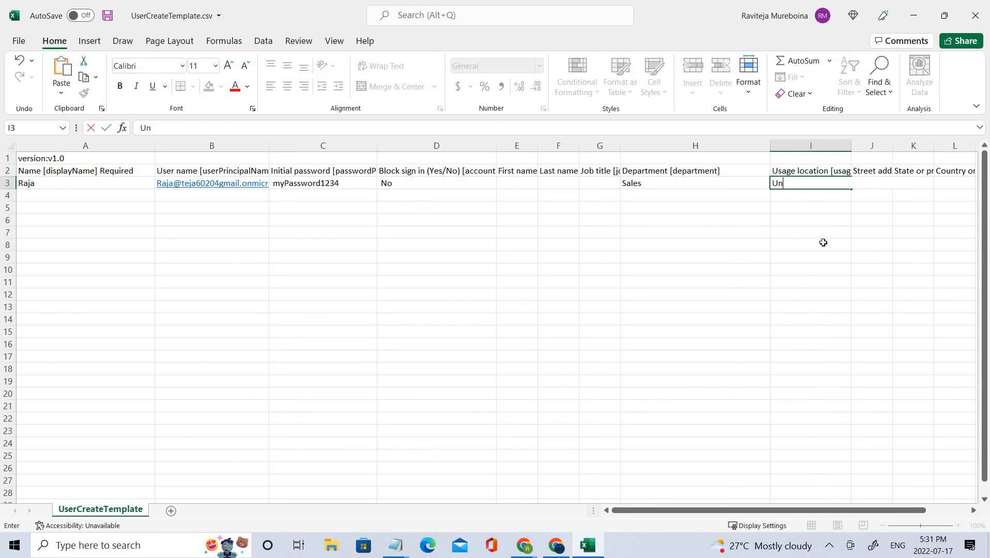
pyautogui.write('ited states')
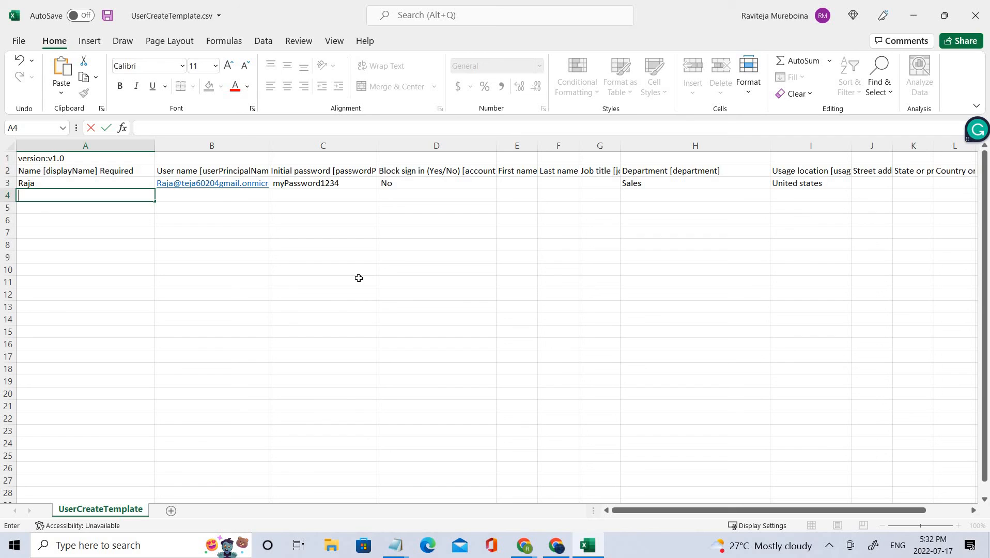
pyautogui.write('Ram')
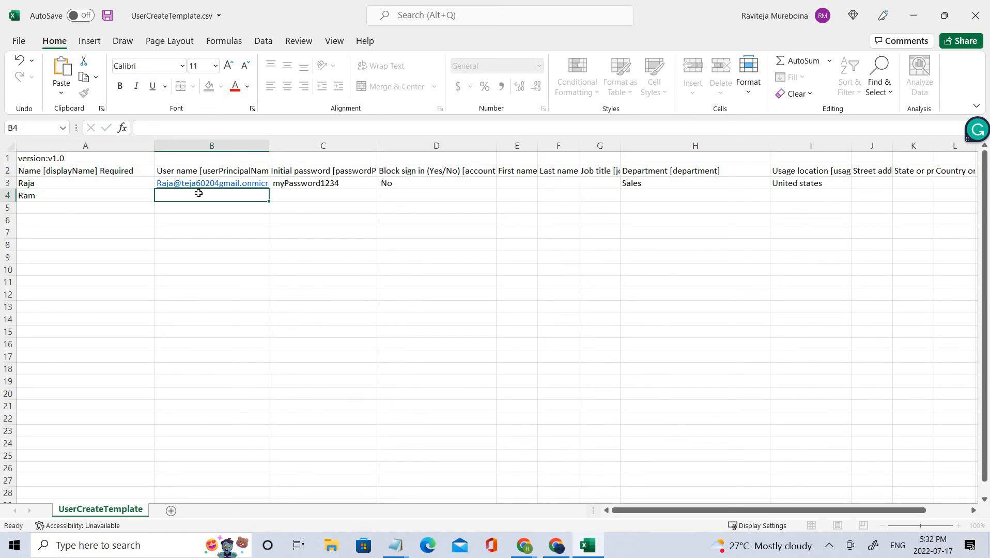
pyautogui.click(212, 196)
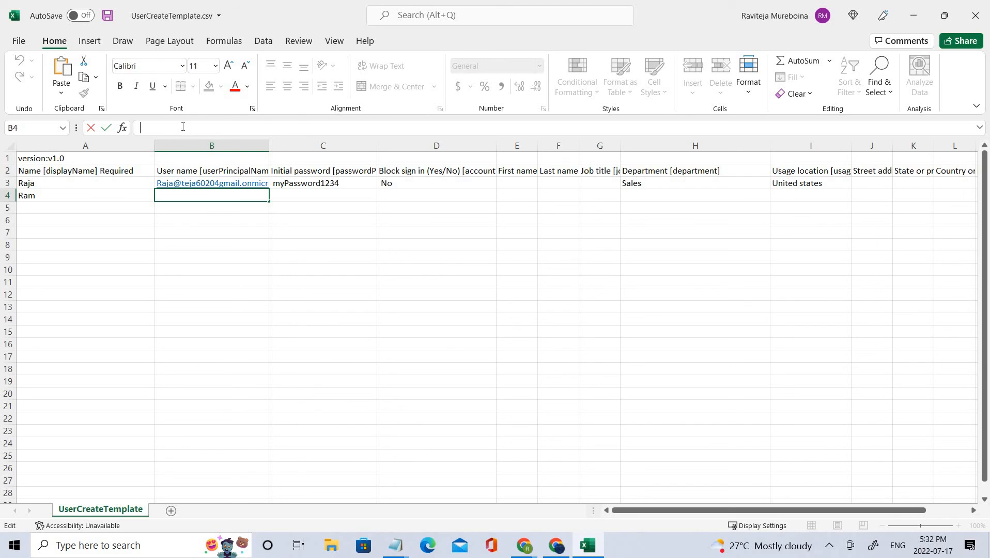
pyautogui.write('ram')
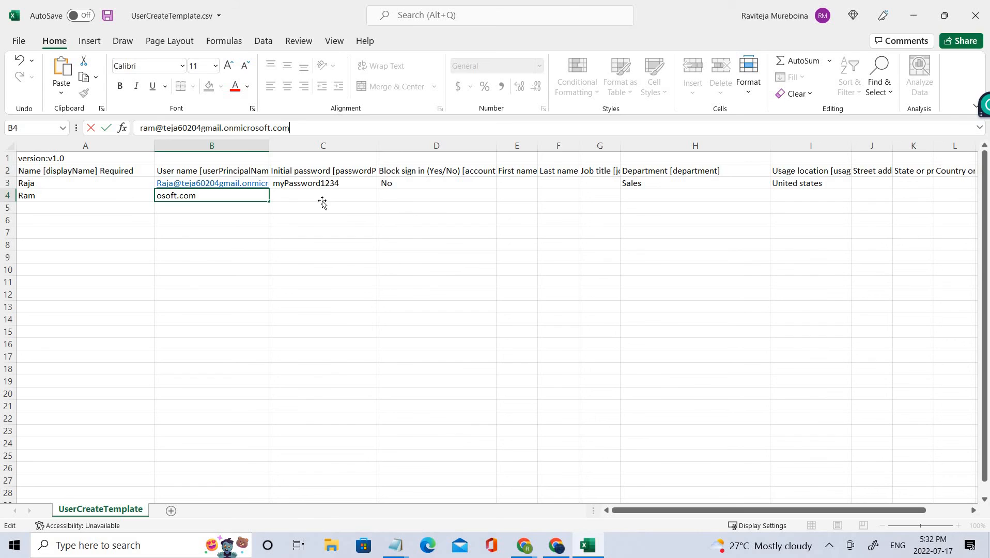
pyautogui.click(322, 183)
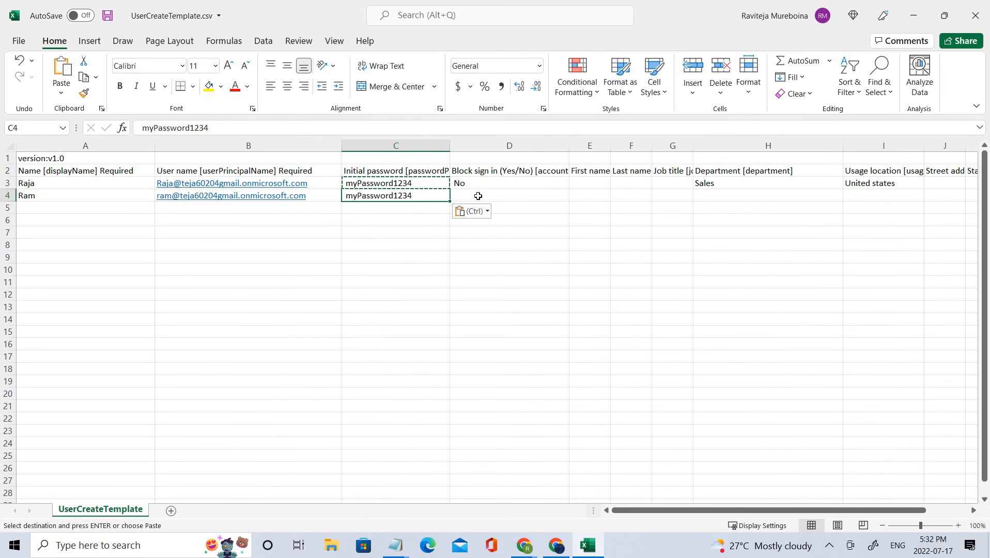
# Give Ram Block sign in No, department Developer and location United states.
pyautogui.write('No')
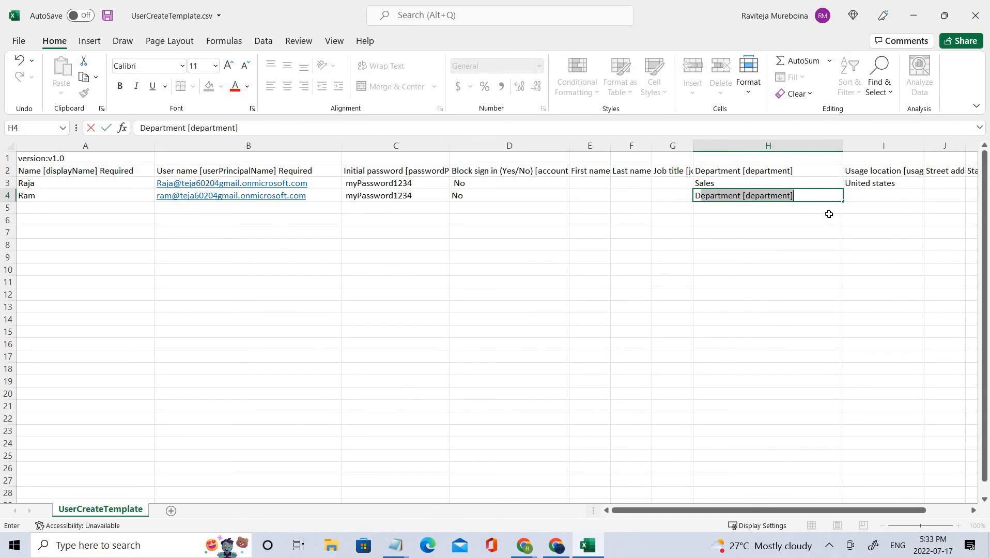
pyautogui.write('Devloper')
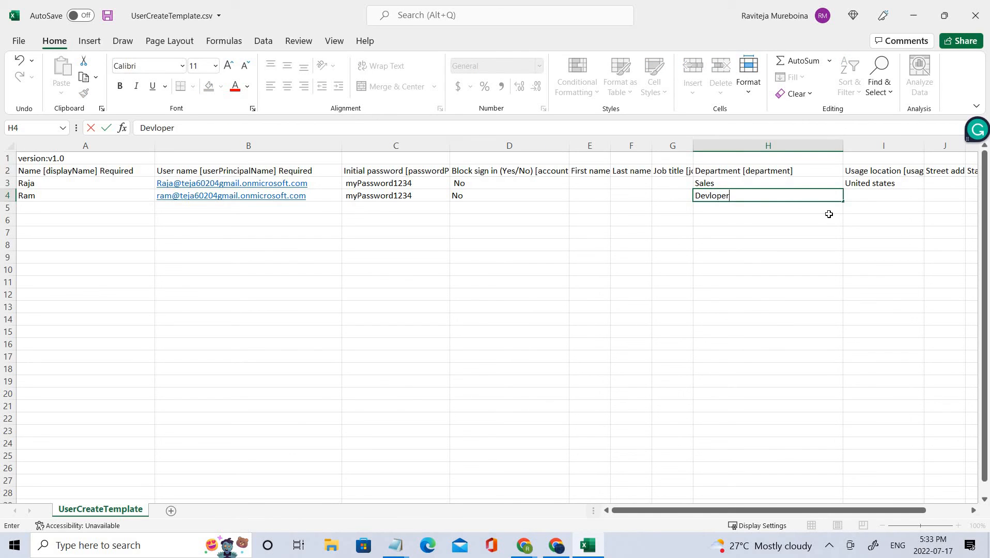
pyautogui.press('Backspace')
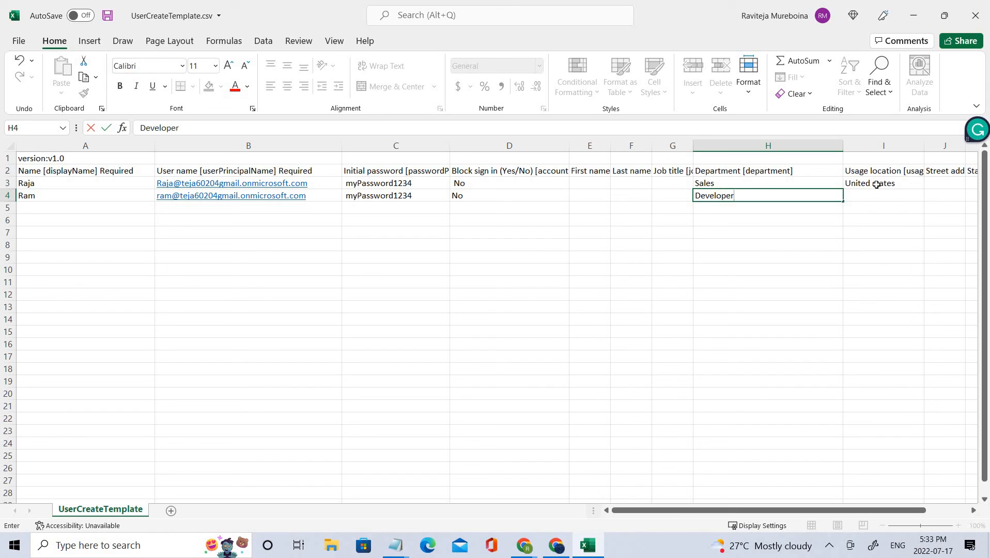
pyautogui.write('U')
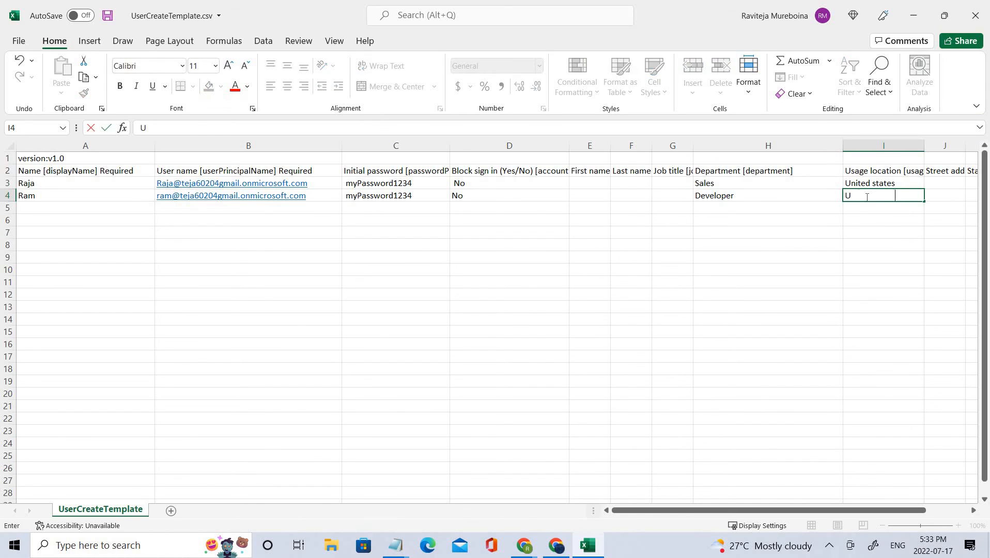
pyautogui.write('United states')
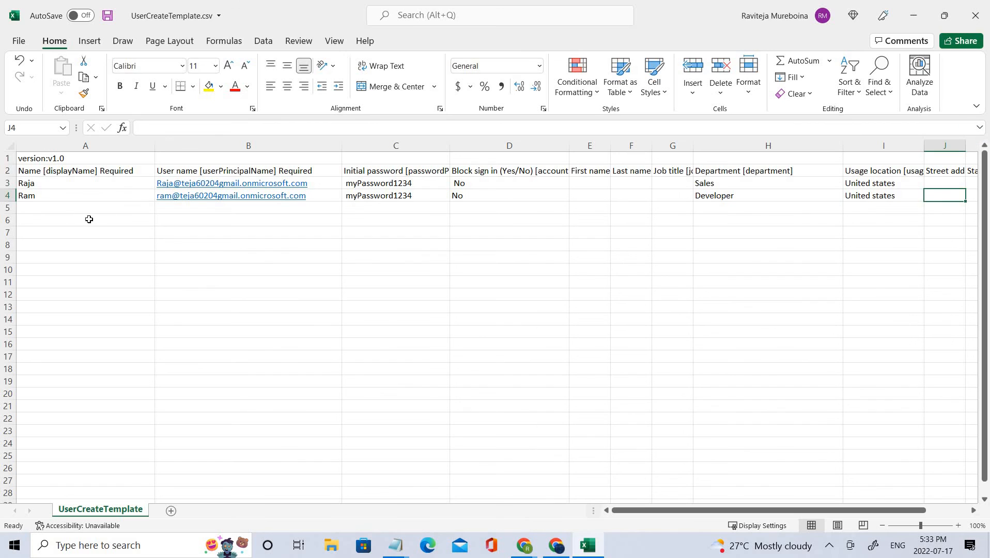
# Add names Santosh, Roop and Arun in rows 5–7 and begin Santosh's user name.
pyautogui.write('R')
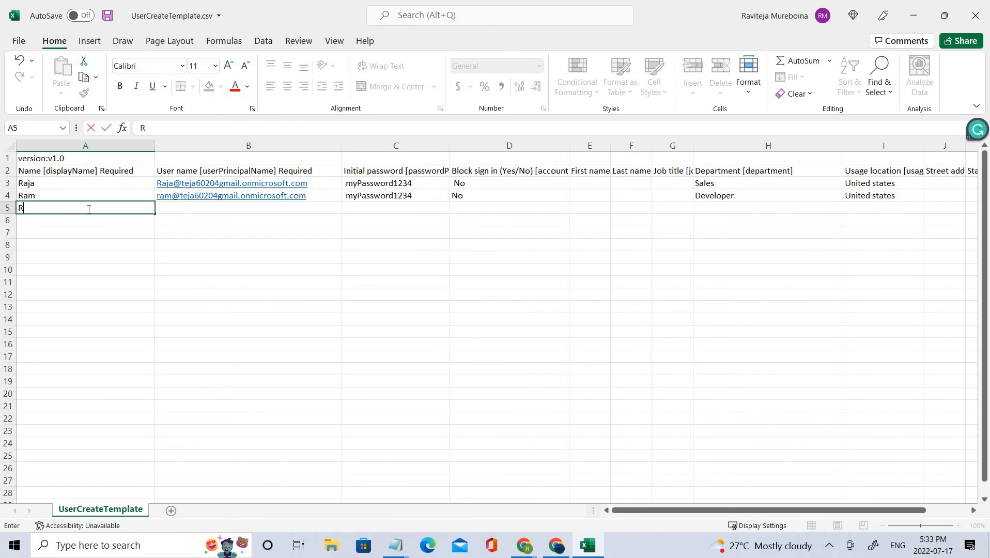
pyautogui.write('Santosh')
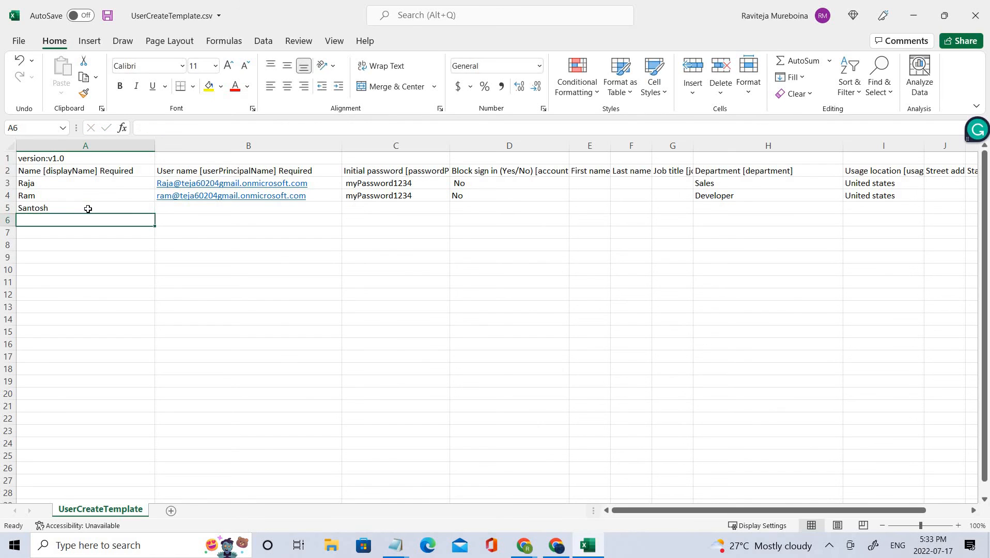
pyautogui.write('Roop')
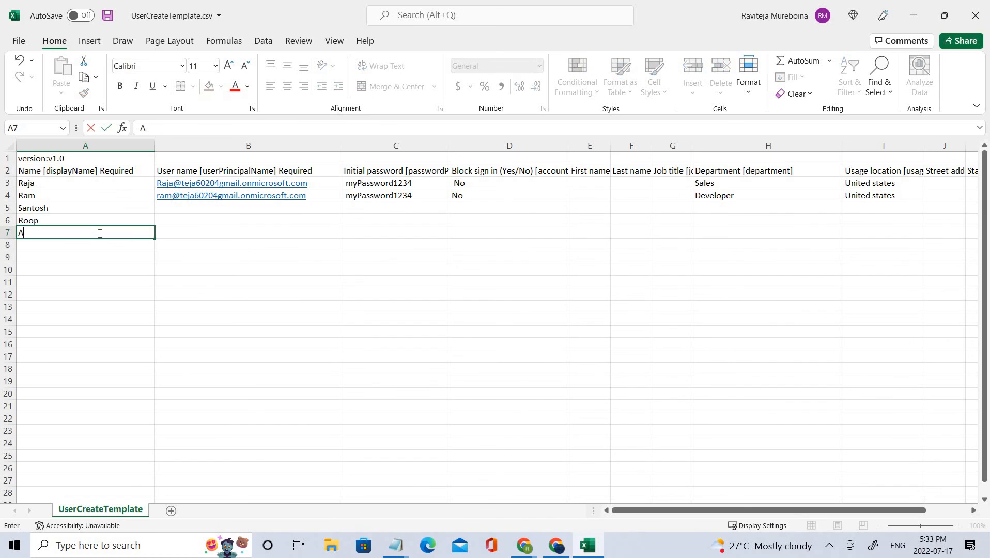
pyautogui.write('run')
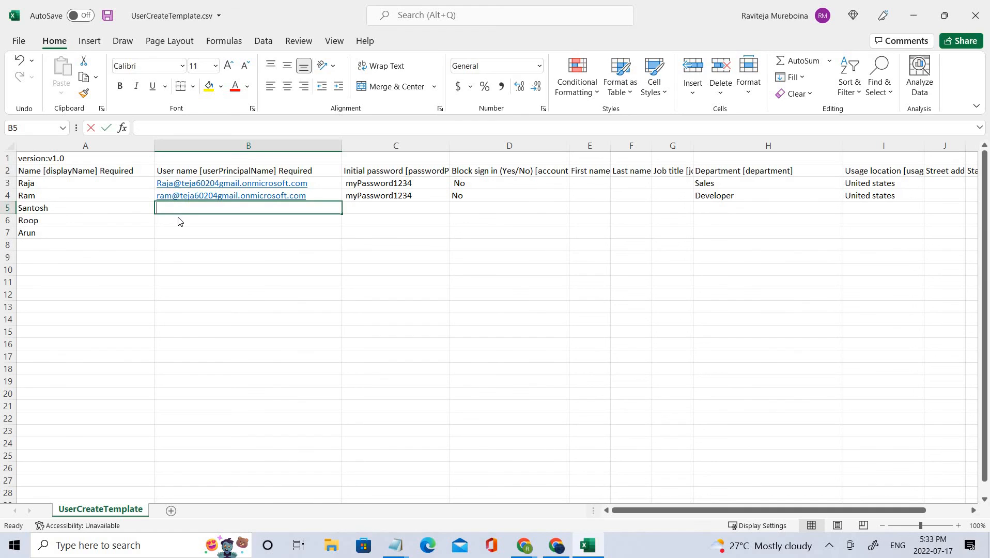
pyautogui.write('santosh')
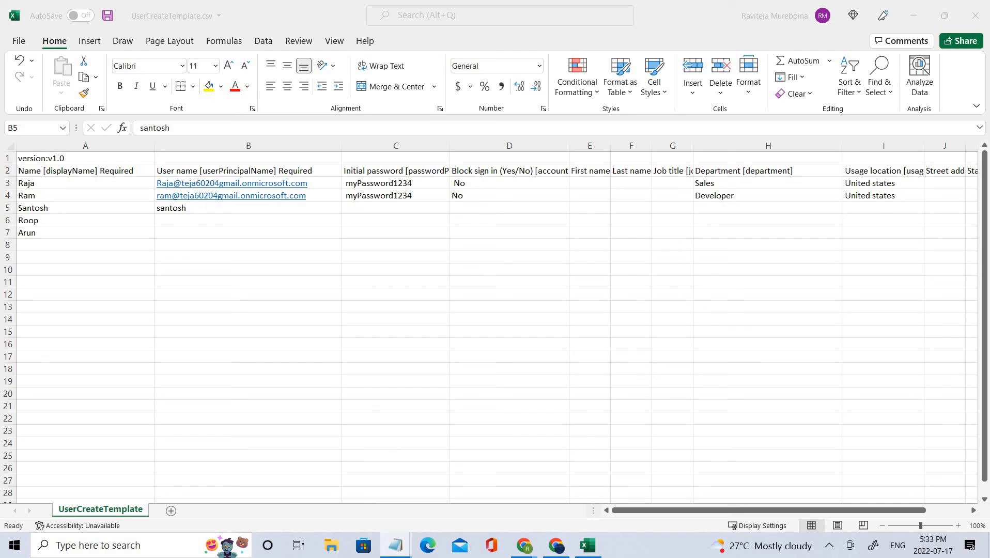
pyautogui.moveTo(232, 213)
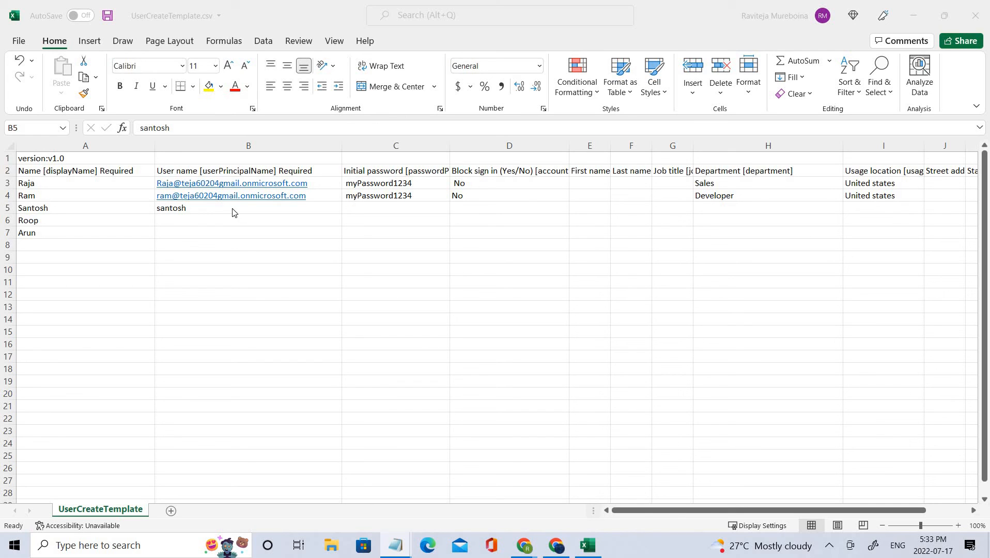
# Enter user names for Santosh, Roop and Arun and fill their initial passwords.
pyautogui.doubleClick(246, 208)
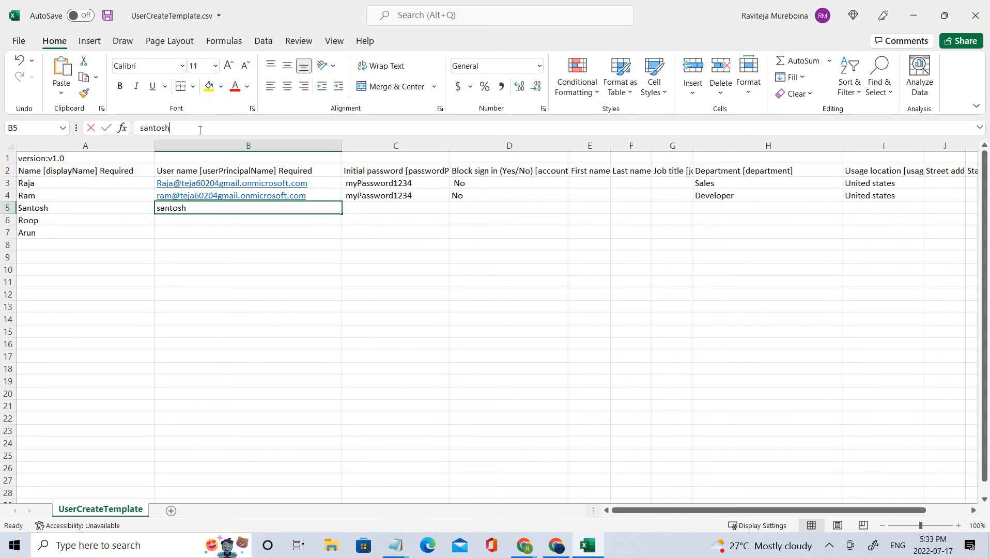
pyautogui.write('@teja60204gmail.onmicrosoft.com')
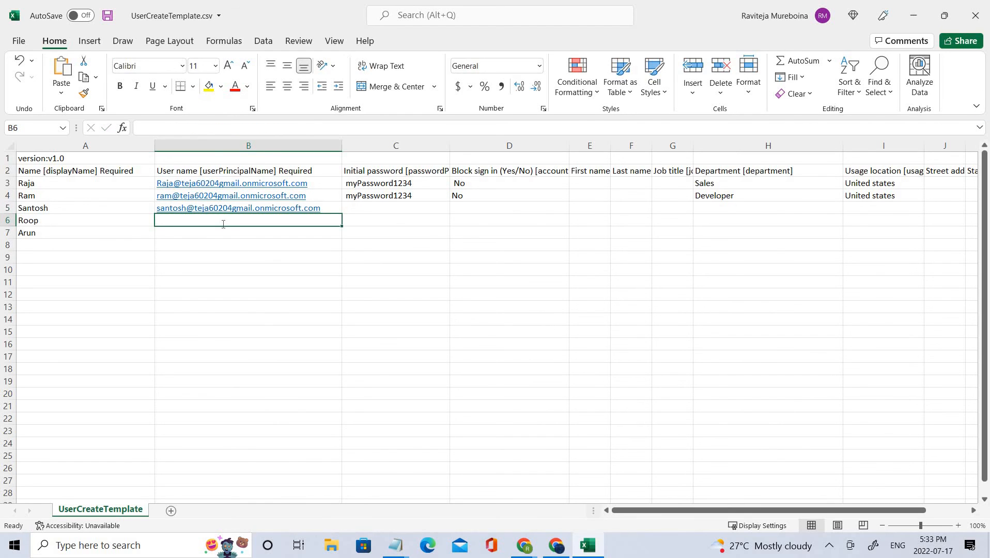
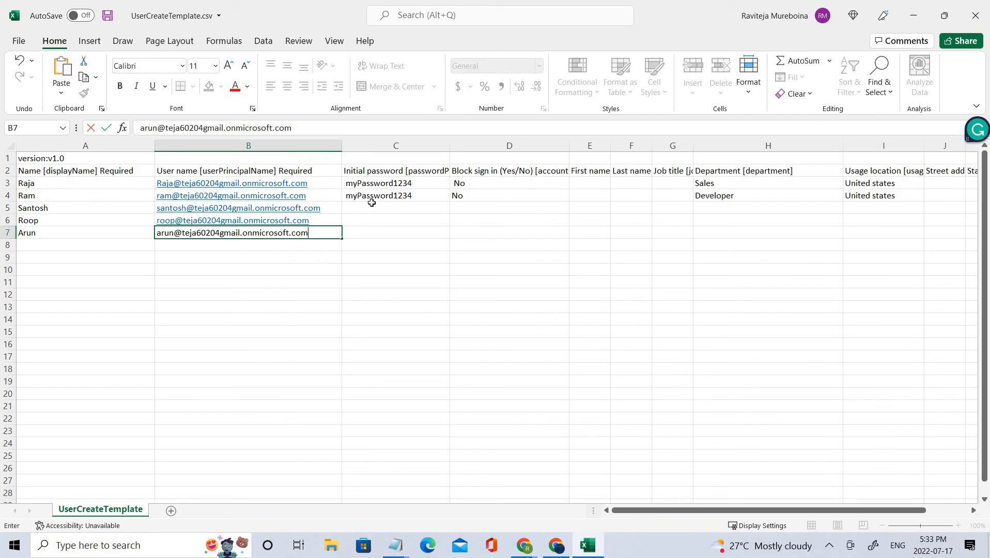
pyautogui.click(394, 208)
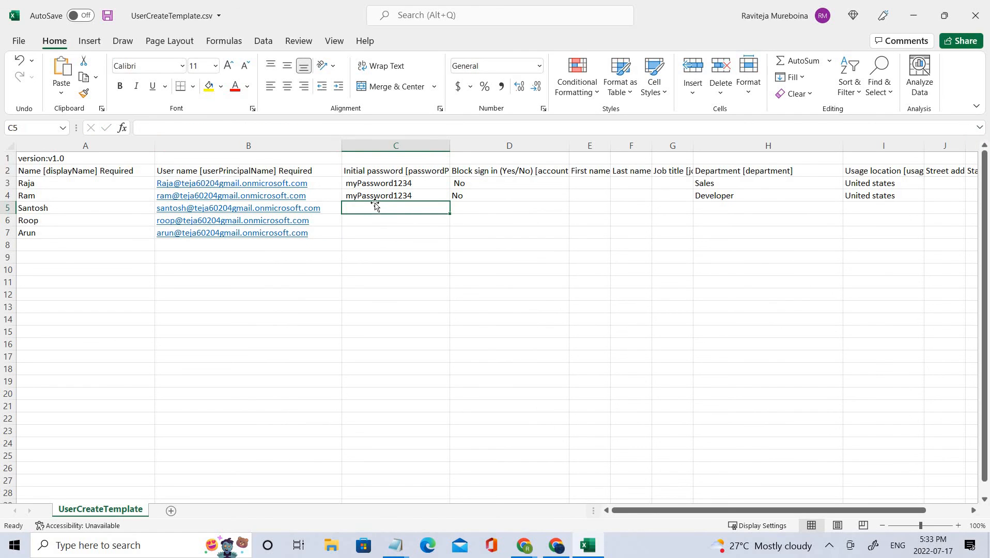
pyautogui.click(395, 195)
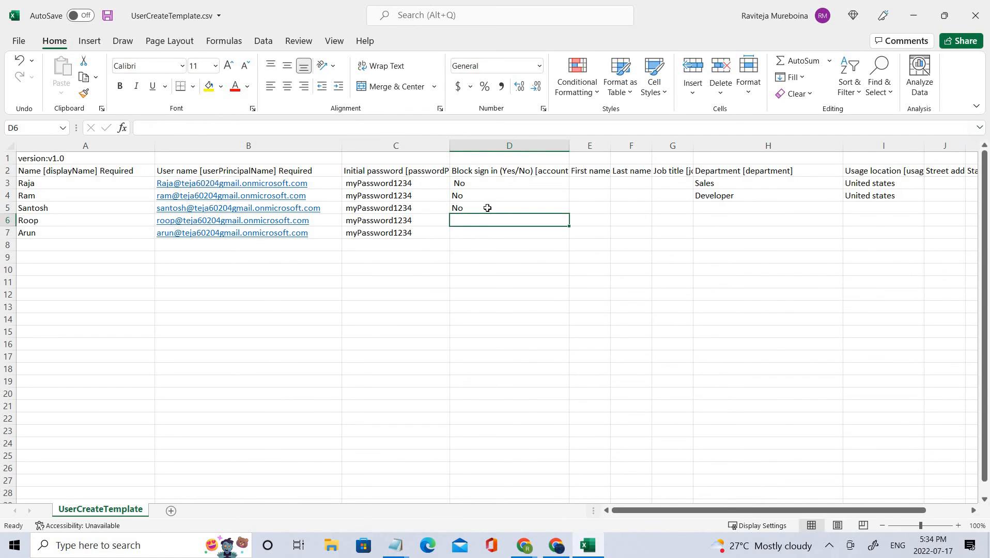
# Set rows 5–7 to No, United states, and make every user's department Sales.
pyautogui.write('No')
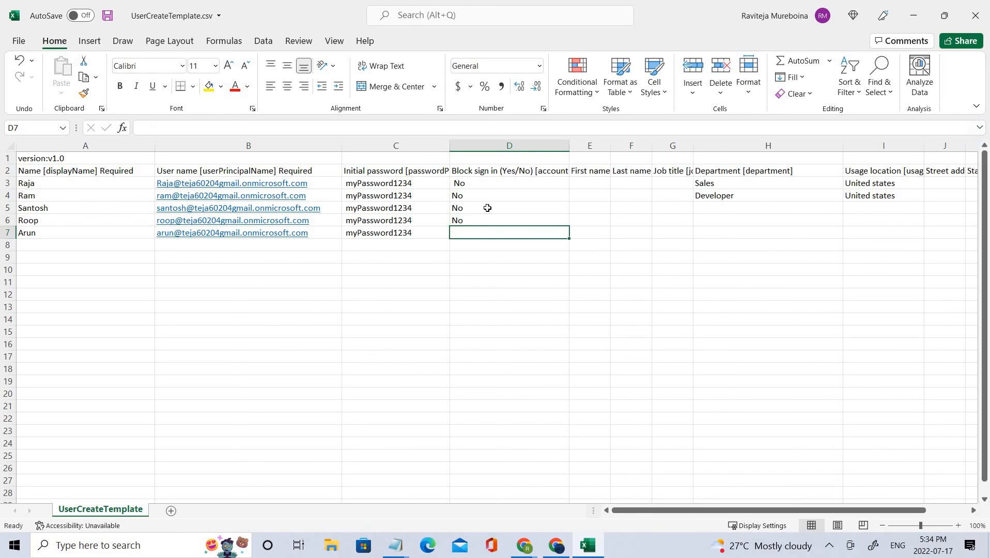
pyautogui.write('No')
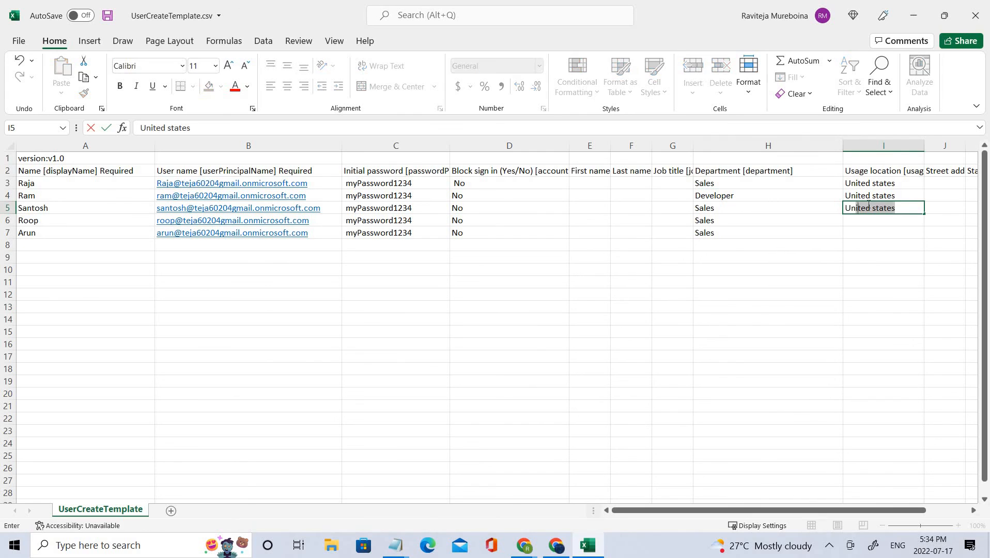
pyautogui.write('United states')
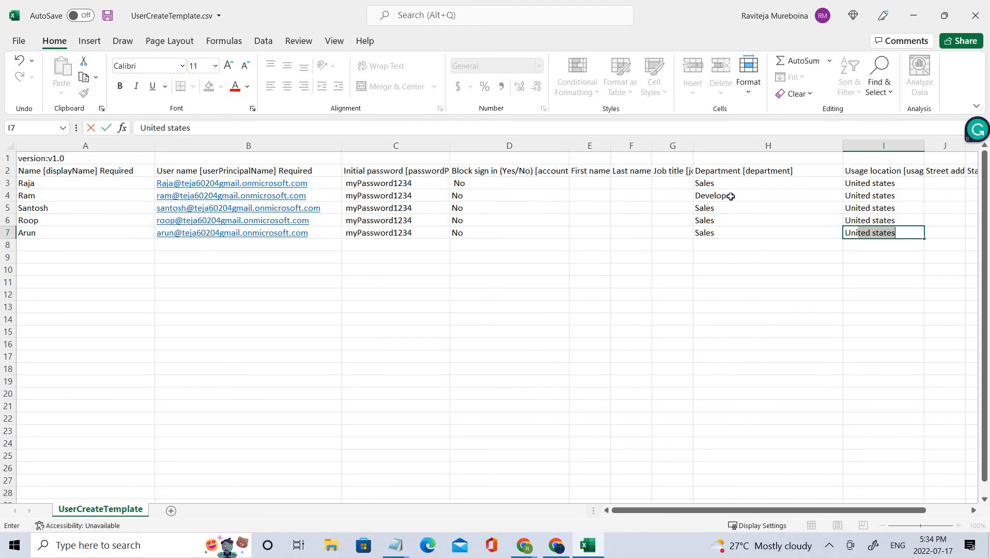
pyautogui.click(768, 196)
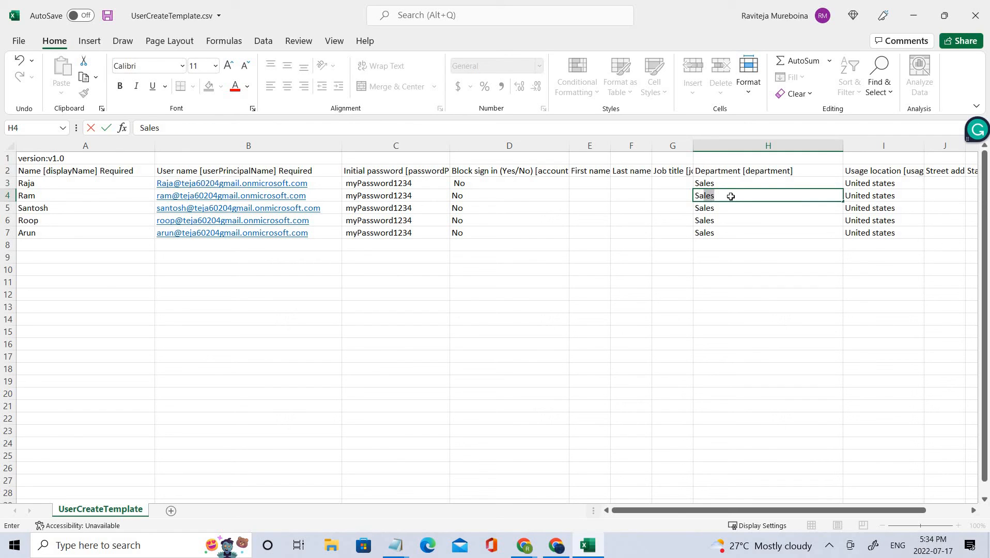
pyautogui.click(883, 196)
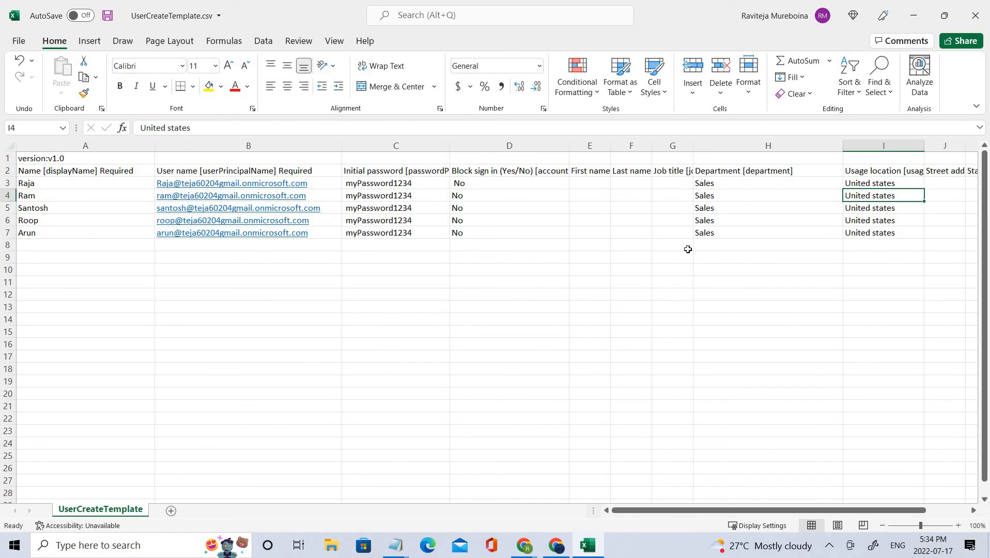
pyautogui.moveTo(535, 236)
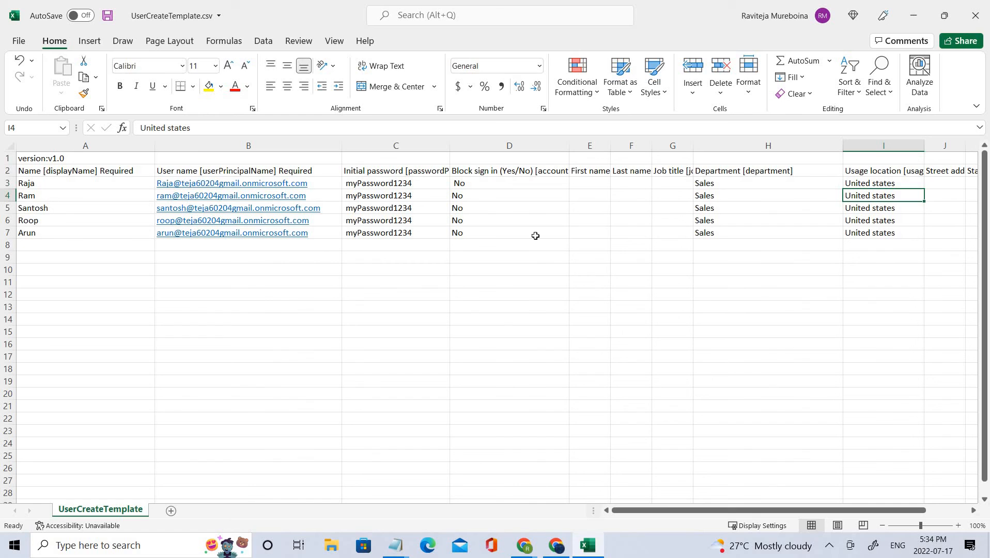
pyautogui.moveTo(380, 315)
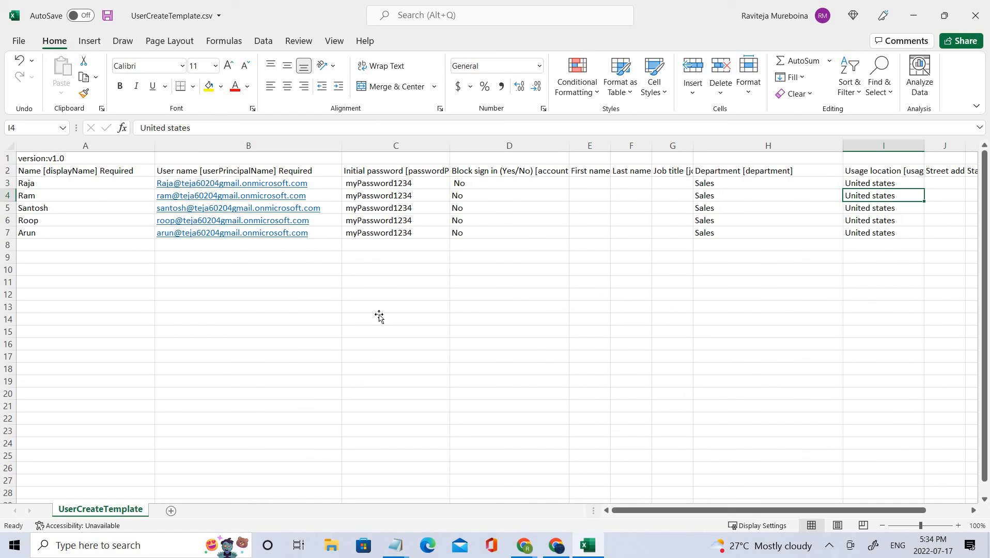
pyautogui.click(509, 332)
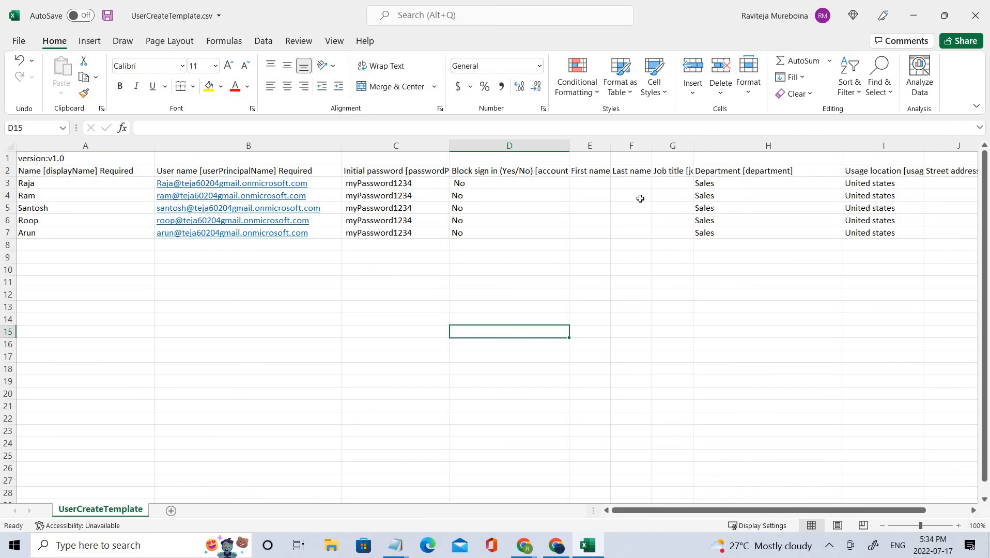
pyautogui.moveTo(637, 199)
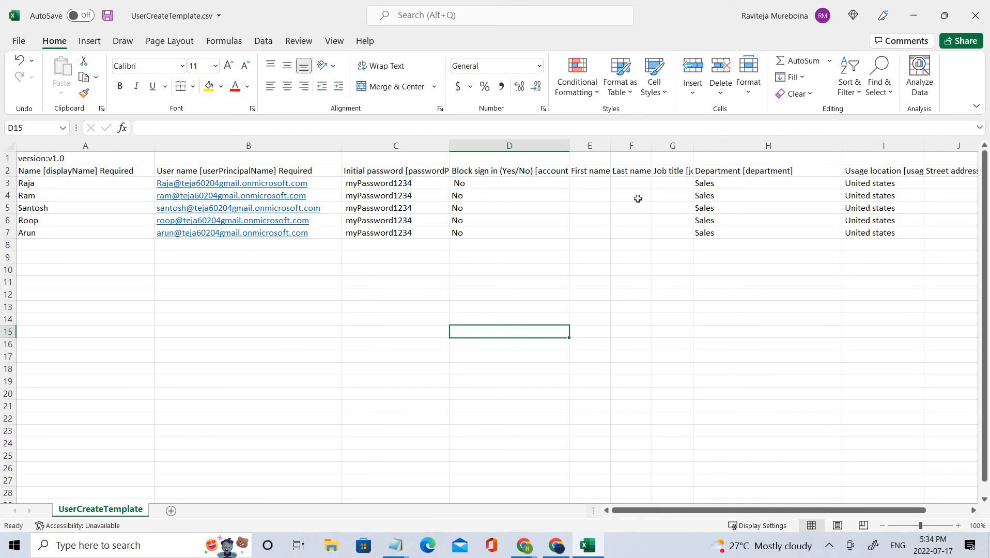
# Save as UserCreateTemplate.csv in CSV format, replacing the file in Downloads.
pyautogui.press('ctrl+s')
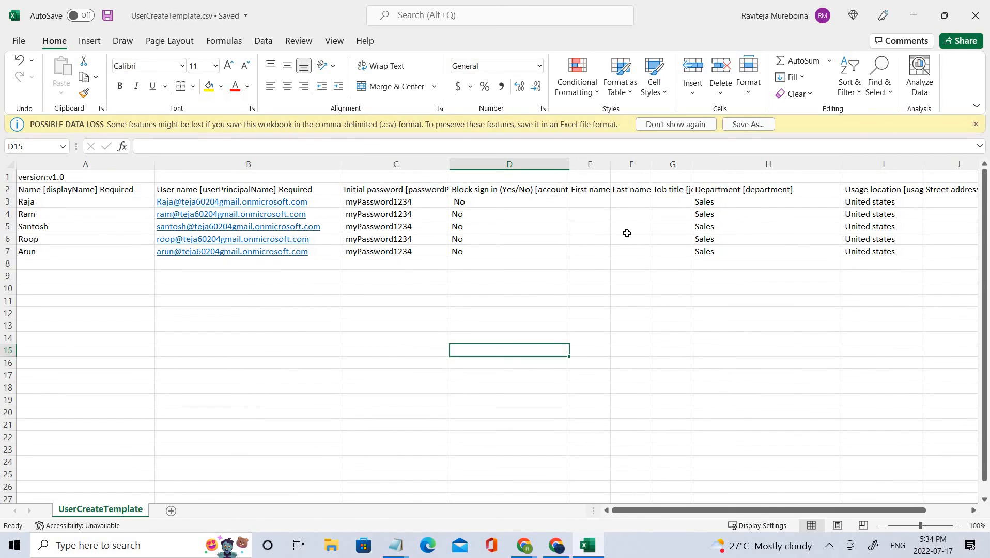
pyautogui.click(630, 239)
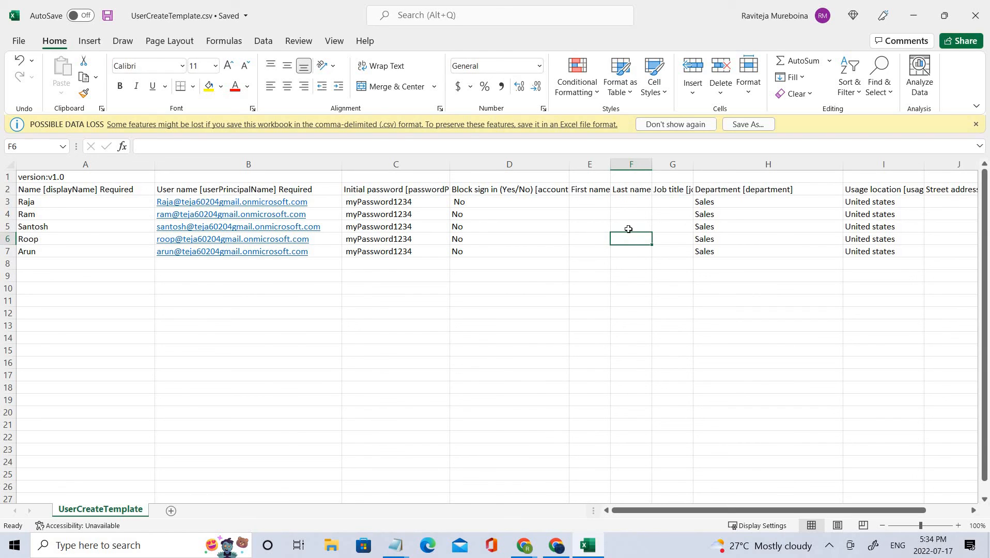
pyautogui.moveTo(747, 124)
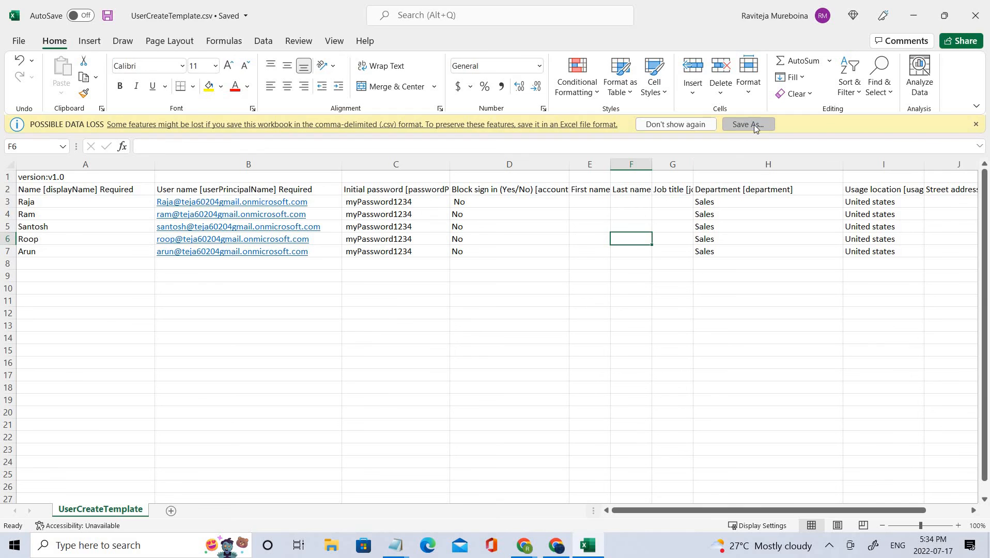
pyautogui.click(747, 124)
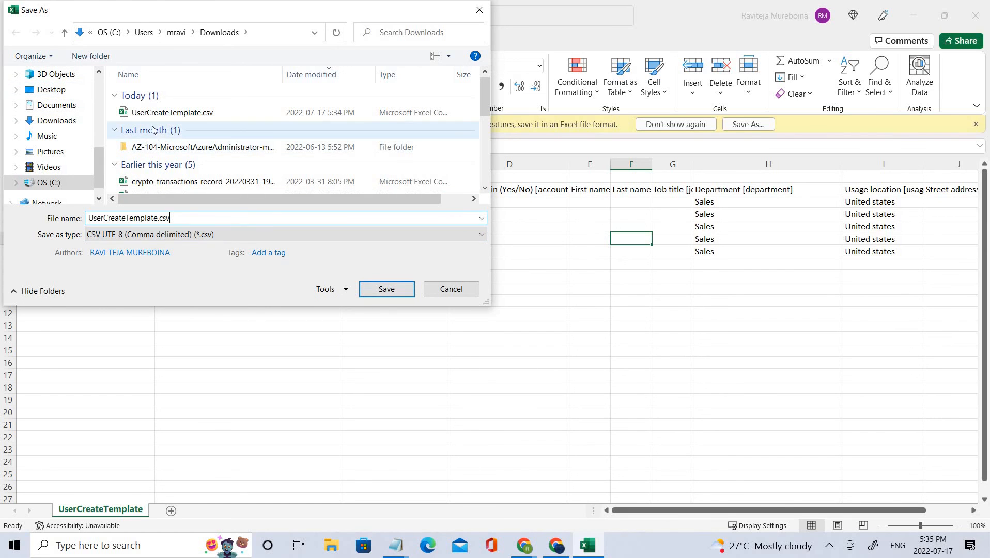
pyautogui.click(386, 289)
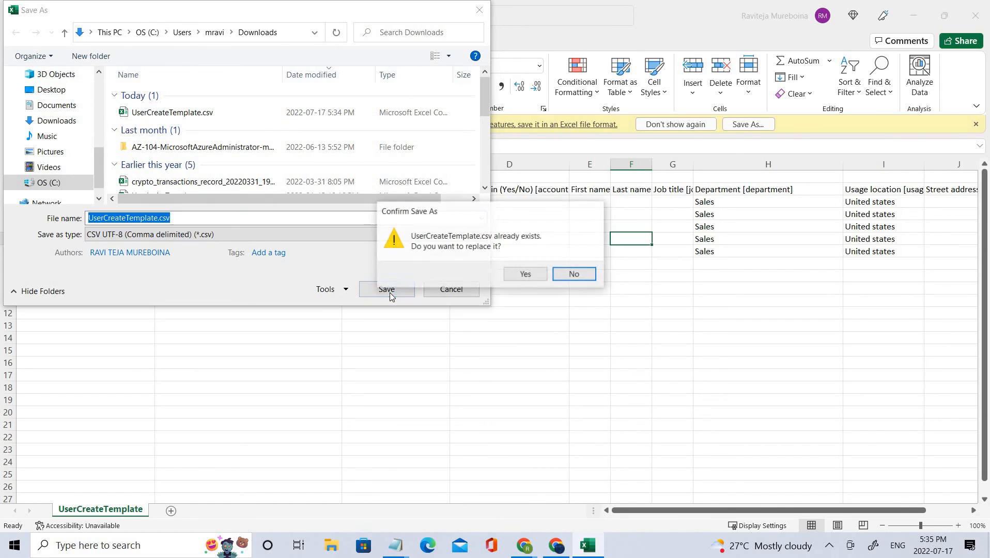
pyautogui.click(524, 274)
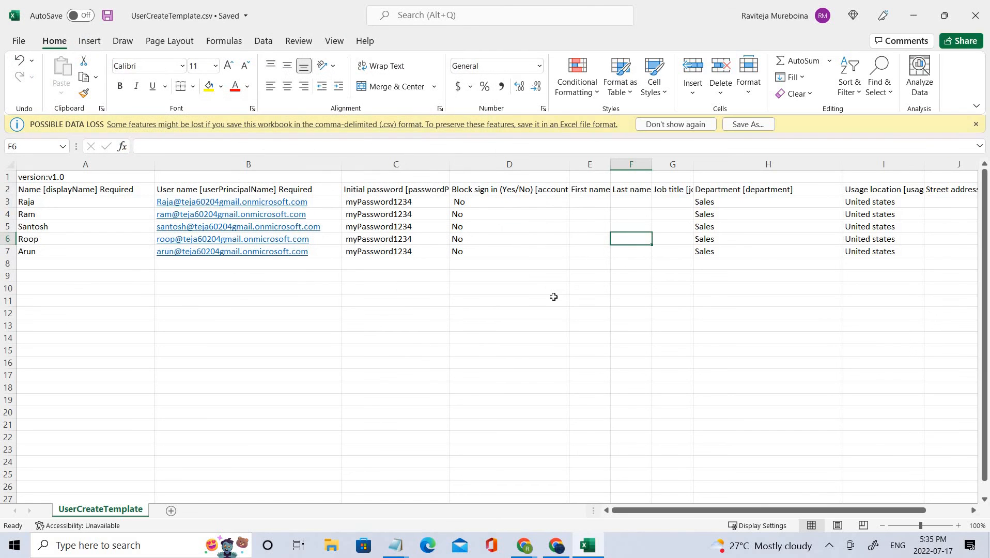
pyautogui.moveTo(556, 298)
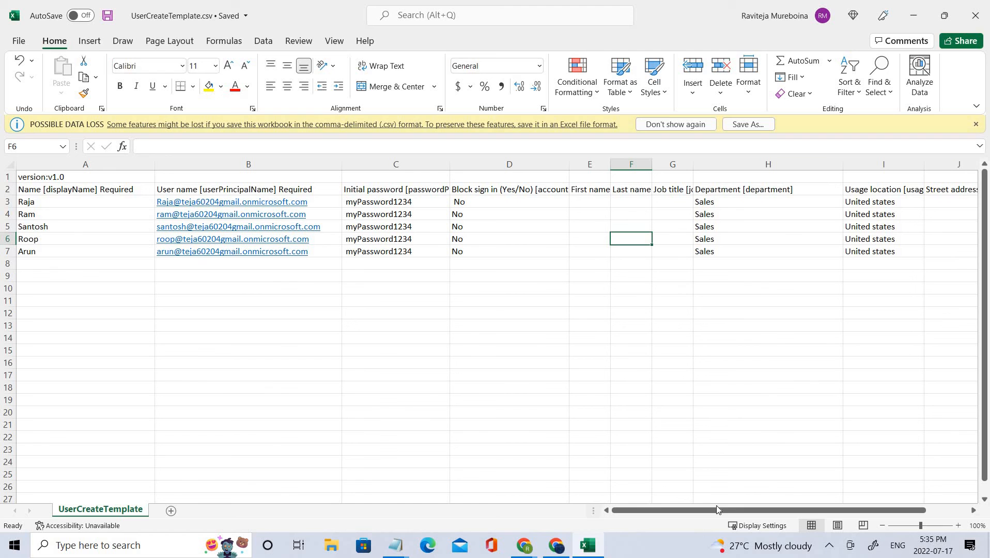
pyautogui.moveTo(959, 112)
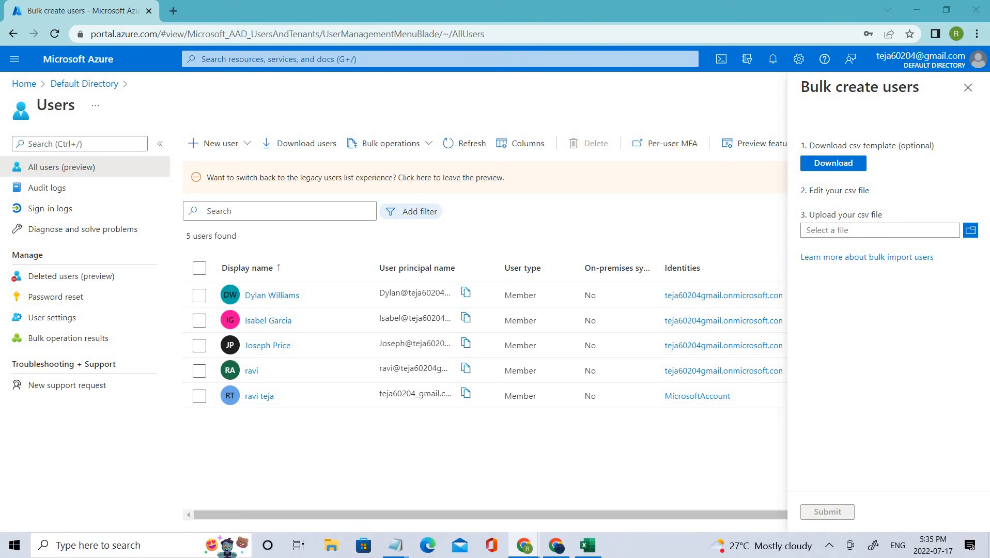
pyautogui.moveTo(339, 301)
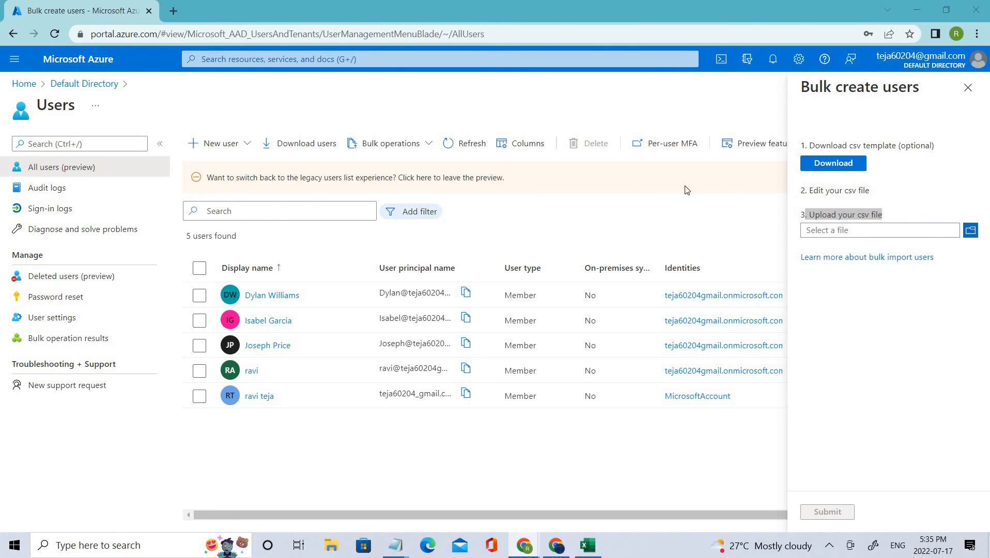
# Upload UserCreateTemplate.csv, submit the bulk create and view Bulk operation results.
pyautogui.click(971, 230)
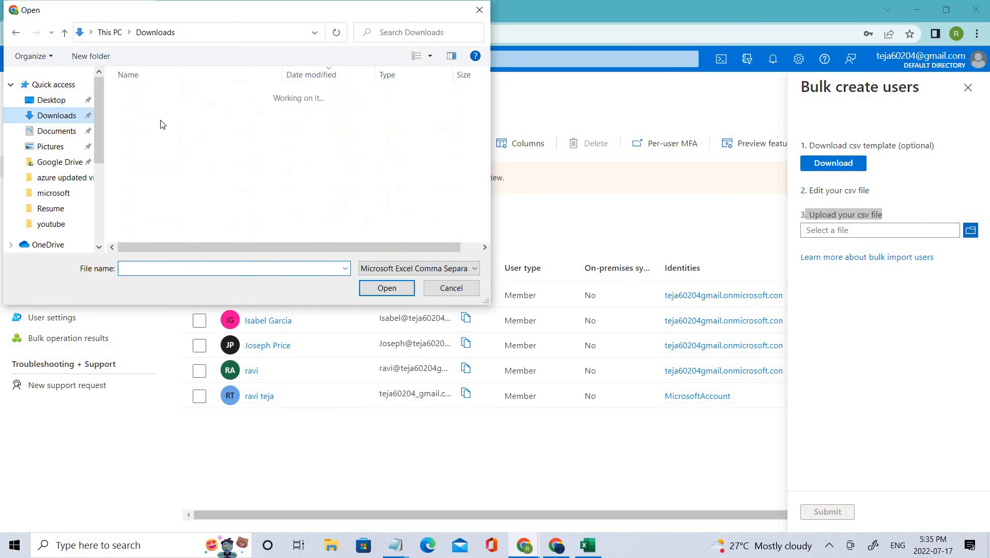
pyautogui.click(385, 289)
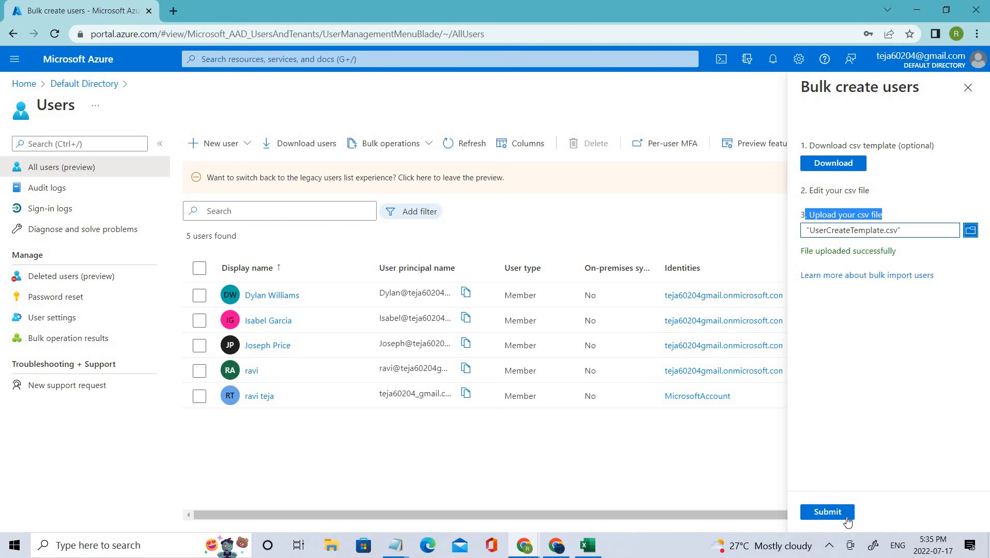
pyautogui.click(827, 512)
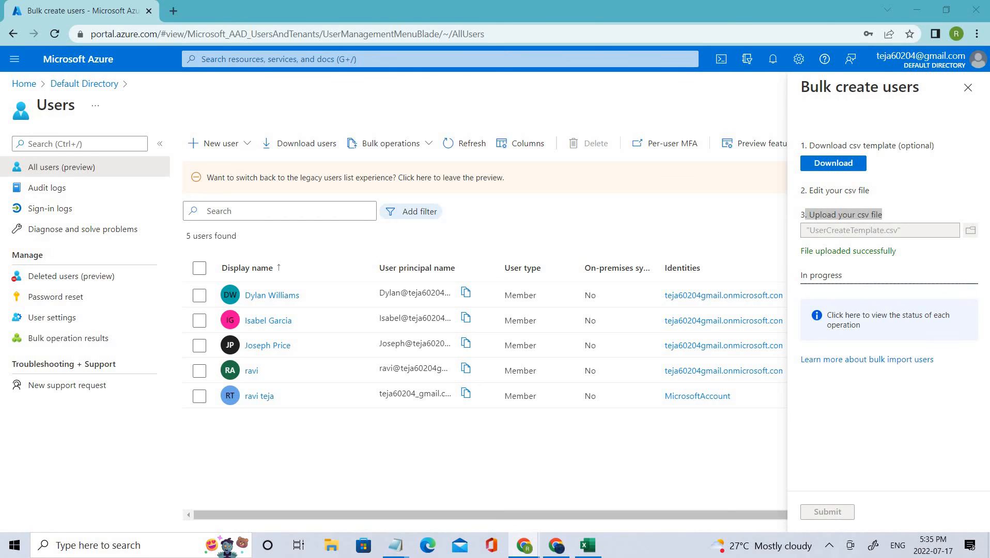
pyautogui.moveTo(655, 301)
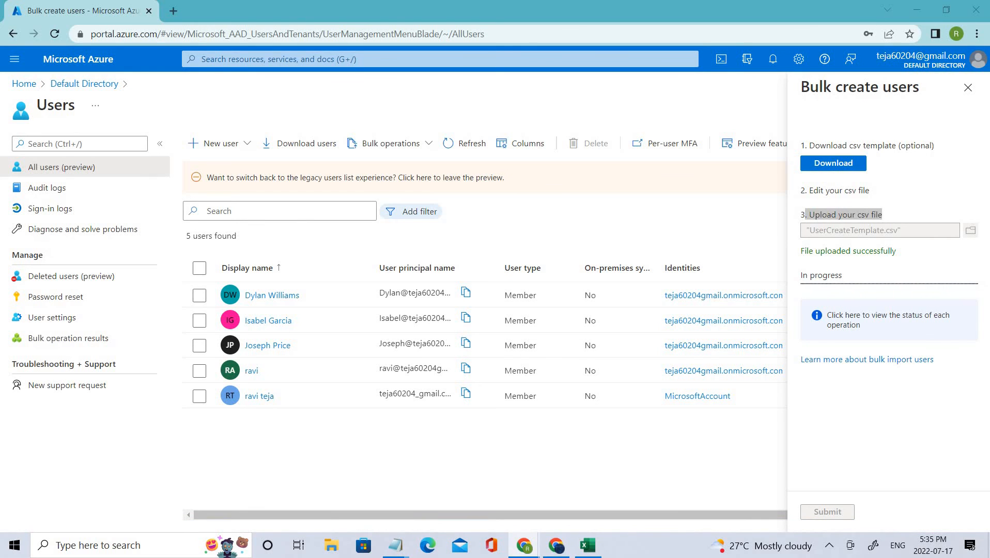
pyautogui.click(967, 87)
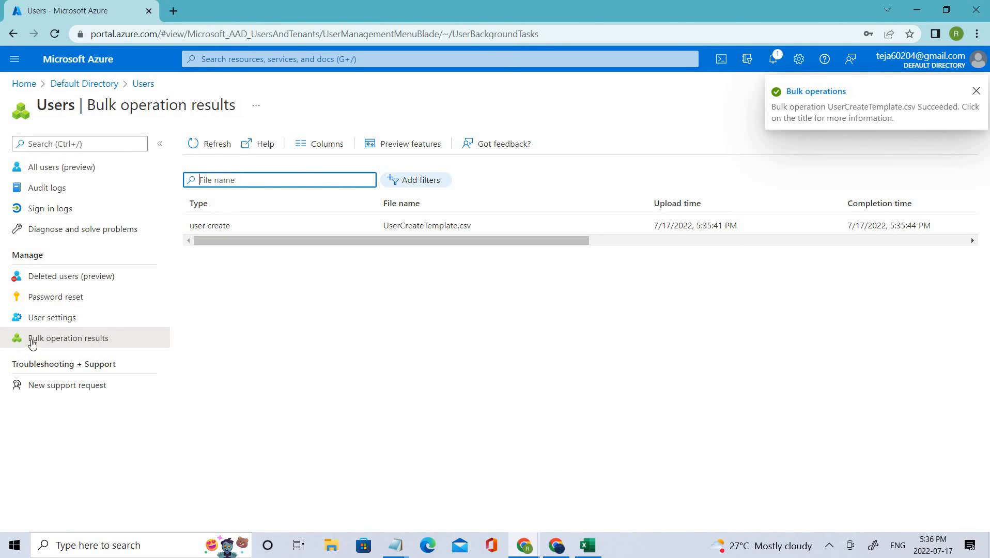
# Dismiss the bulk-operation success notice and review the UserCreateTemplate.csv results table.
pyautogui.click(218, 144)
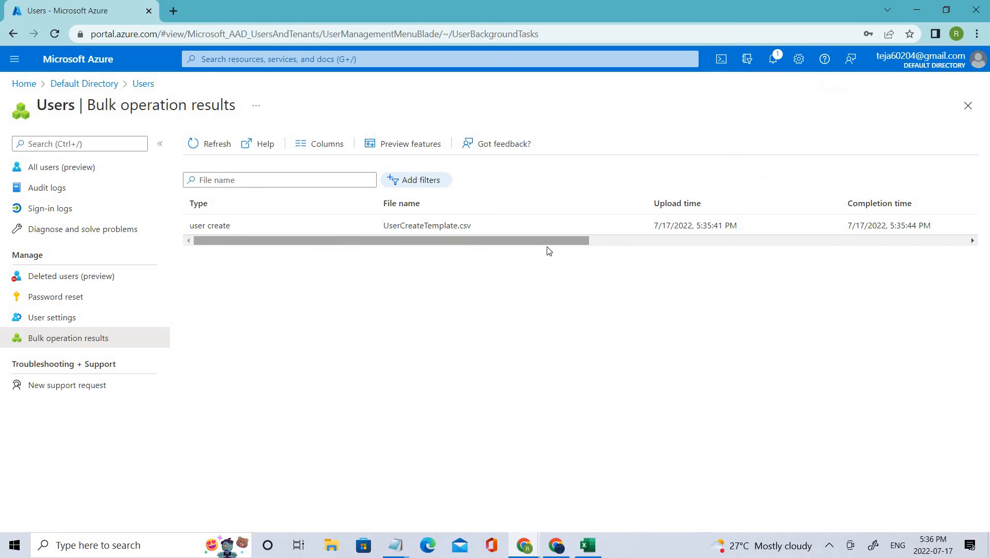
pyautogui.hscroll(3)
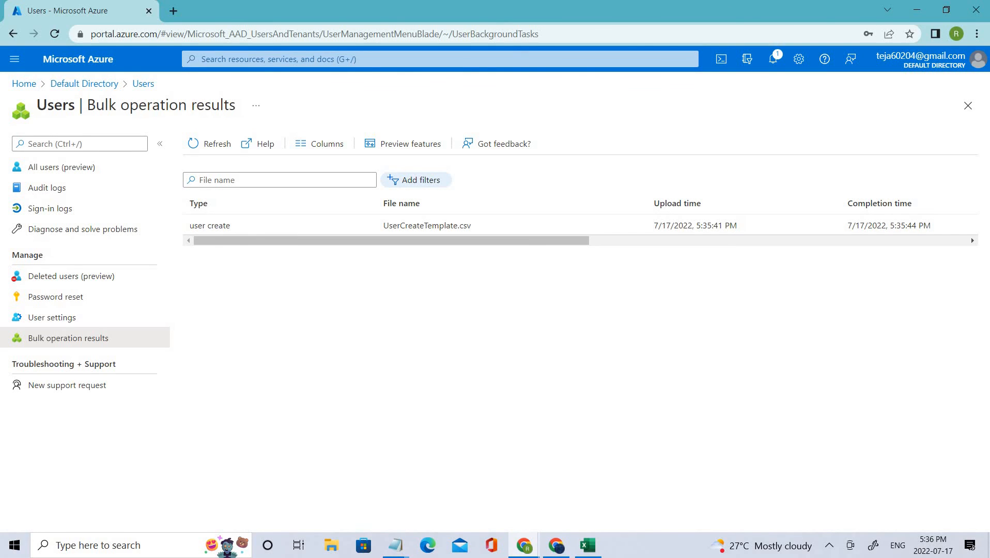
pyautogui.moveTo(92, 73)
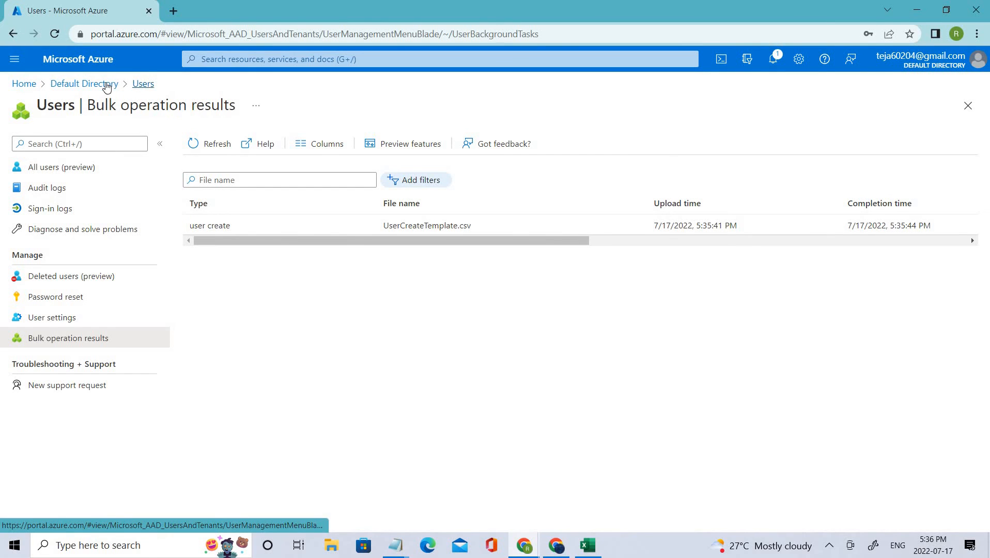
# Return to Default Directory and show its Users list, now with 10 users including Raja, Ram, Roop and Santosh.
pyautogui.click(84, 84)
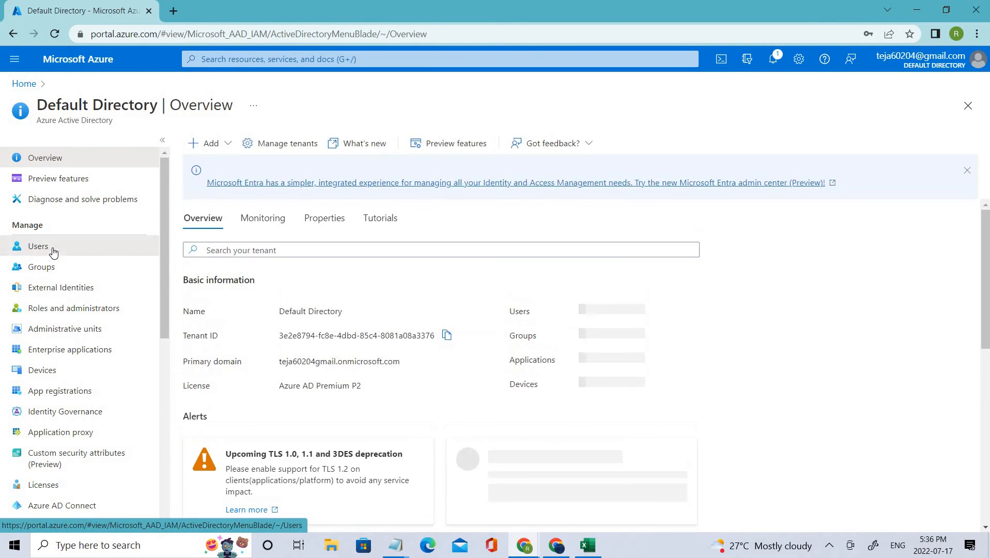
pyautogui.click(38, 246)
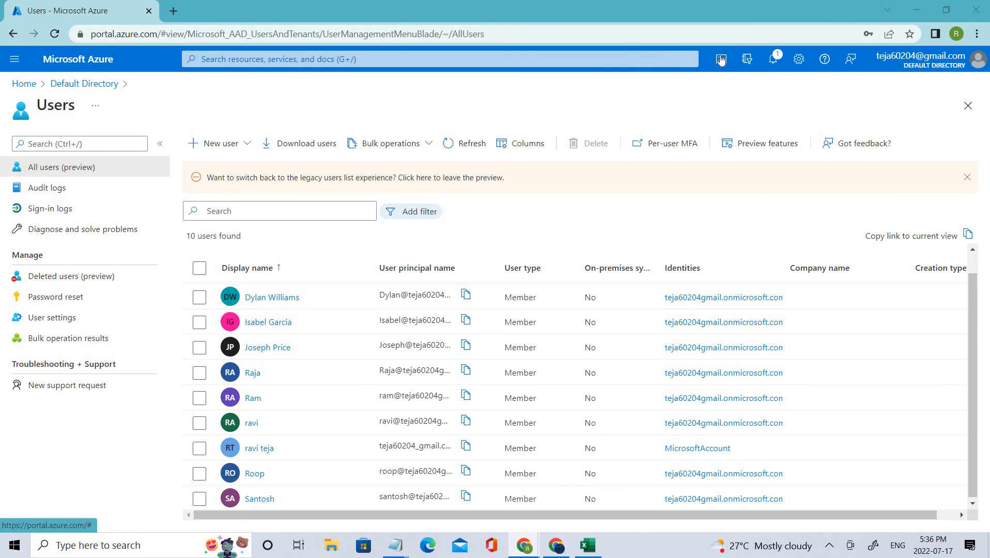
pyautogui.moveTo(719, 59)
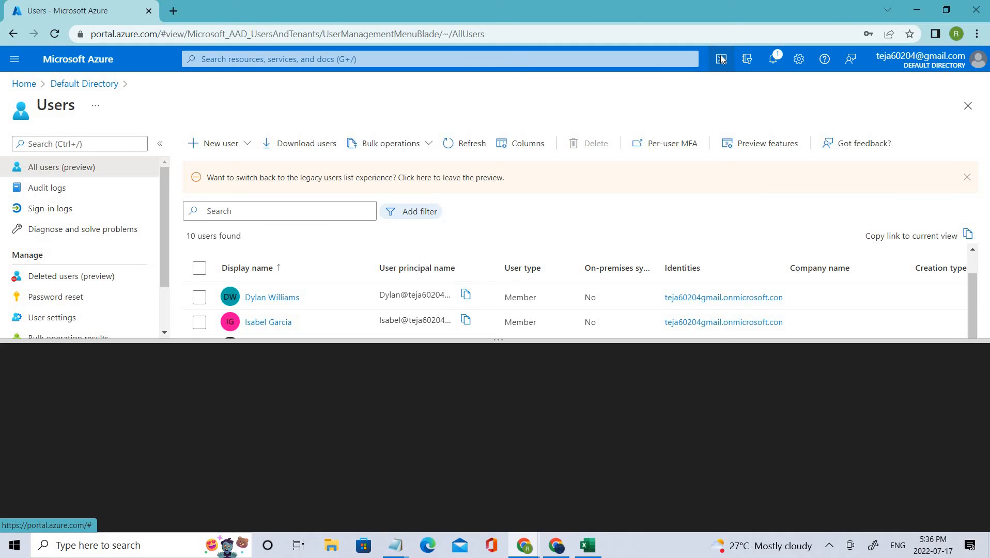
# Start a PowerShell Cloud Shell and run Get-AzureADUser -Filter "UserType eq 'Member'".
pyautogui.click(721, 59)
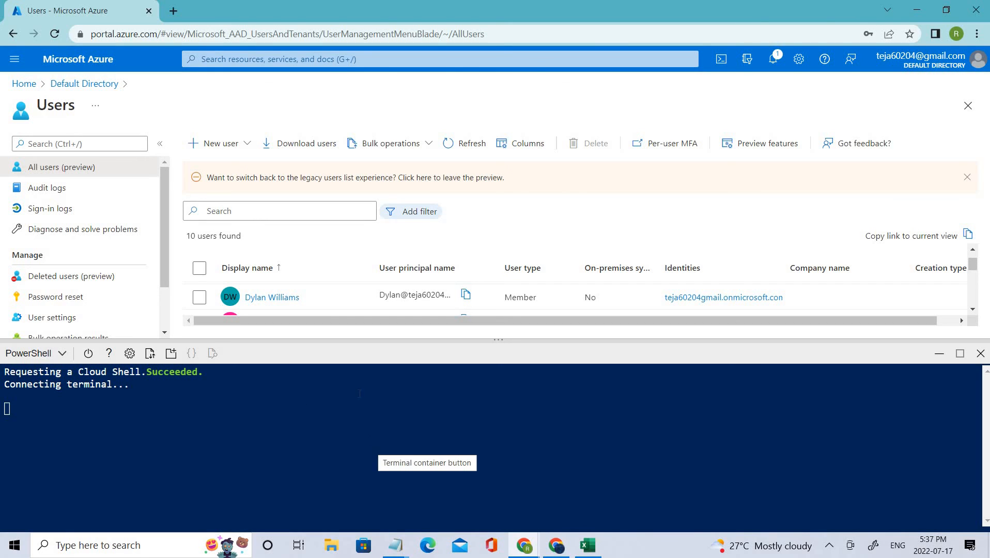
pyautogui.moveTo(370, 393)
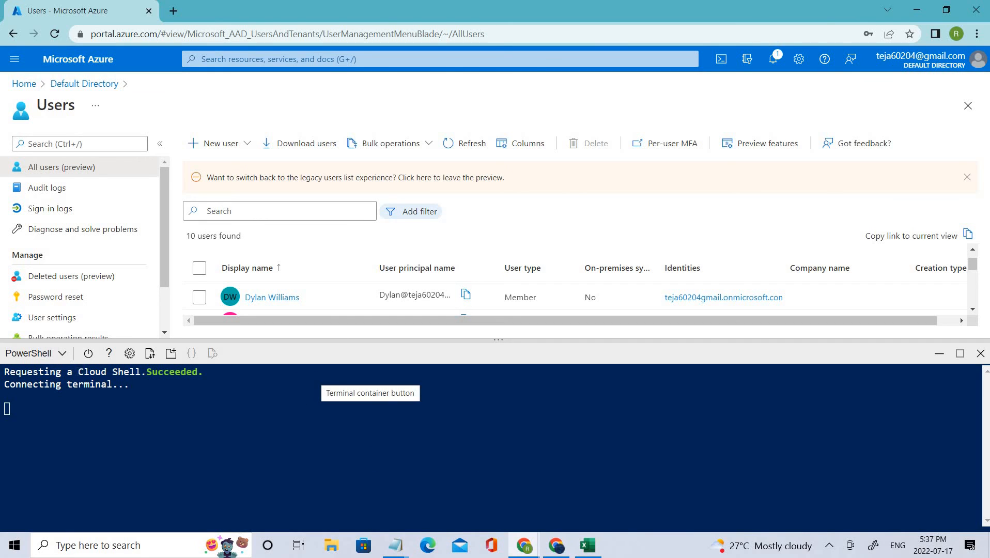
pyautogui.click(35, 352)
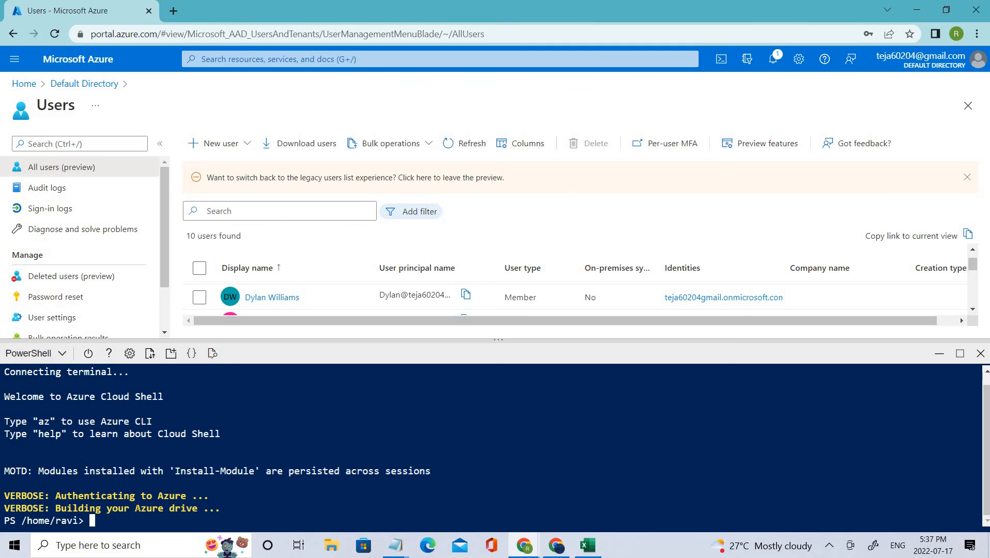
pyautogui.moveTo(141, 508)
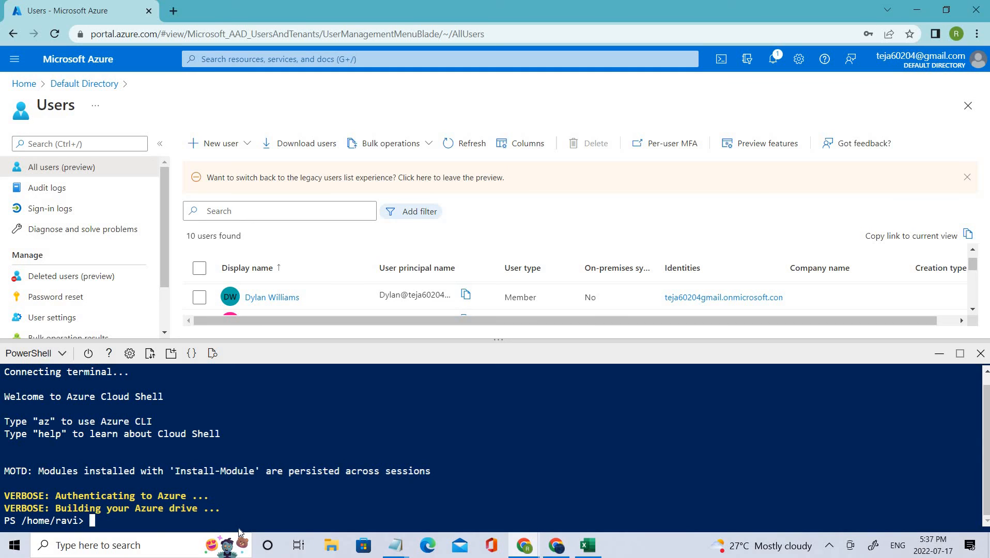
pyautogui.write('Get-AzureADUser -Filter "UserType eq \'Member\'"')
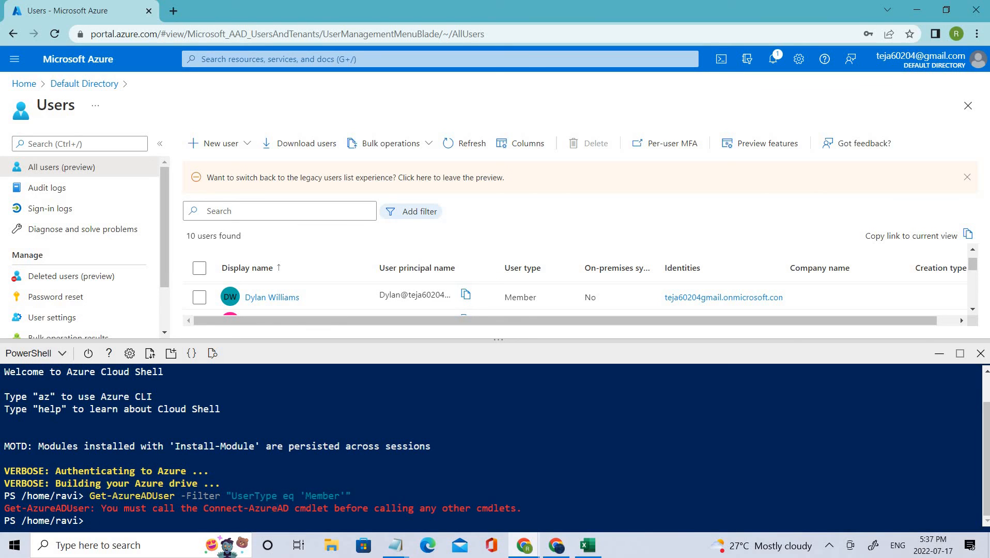
# Run Connect-AzureAD to connect the session after the not-connected error.
pyautogui.doubleClick(245, 508)
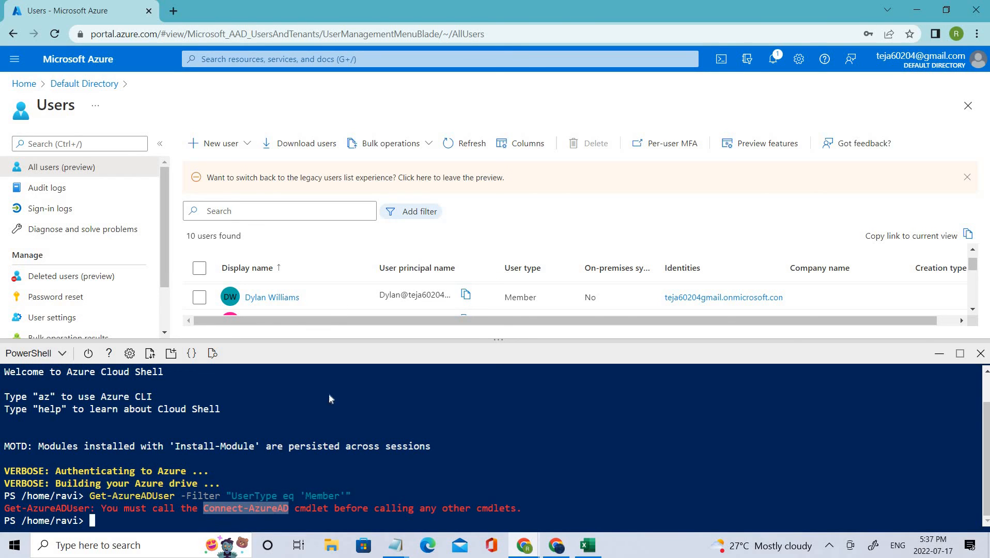
pyautogui.moveTo(145, 530)
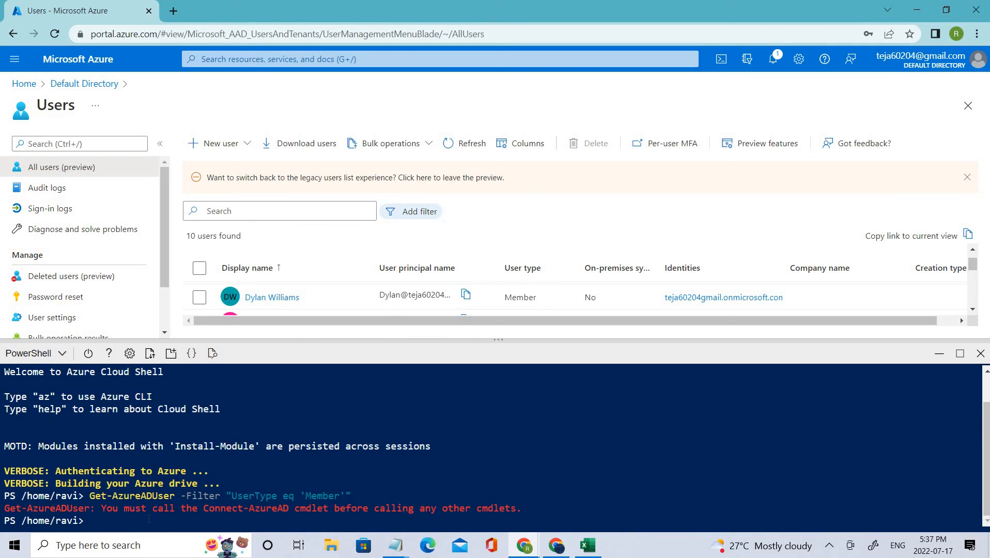
pyautogui.write('Connect-AzureAD')
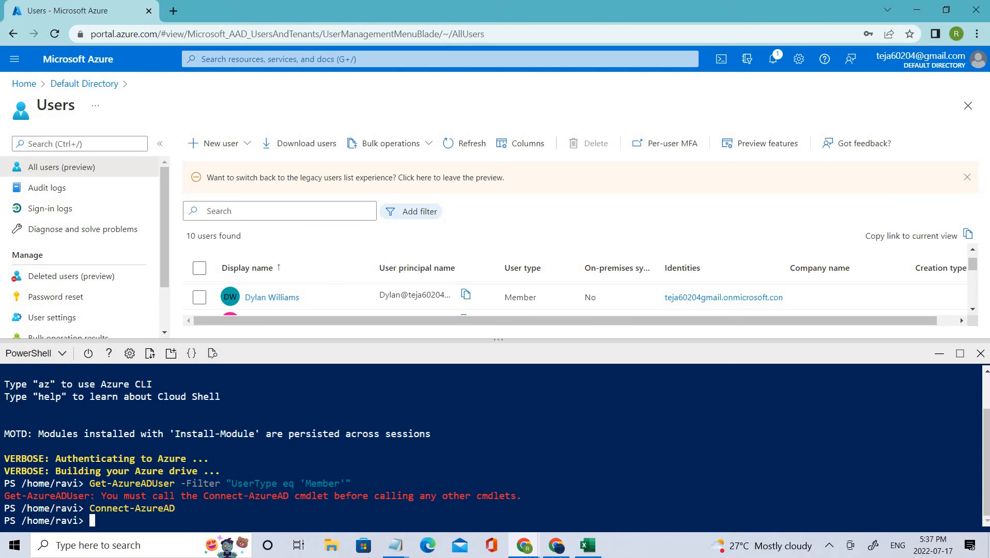
pyautogui.write('Connect-AzureAD')
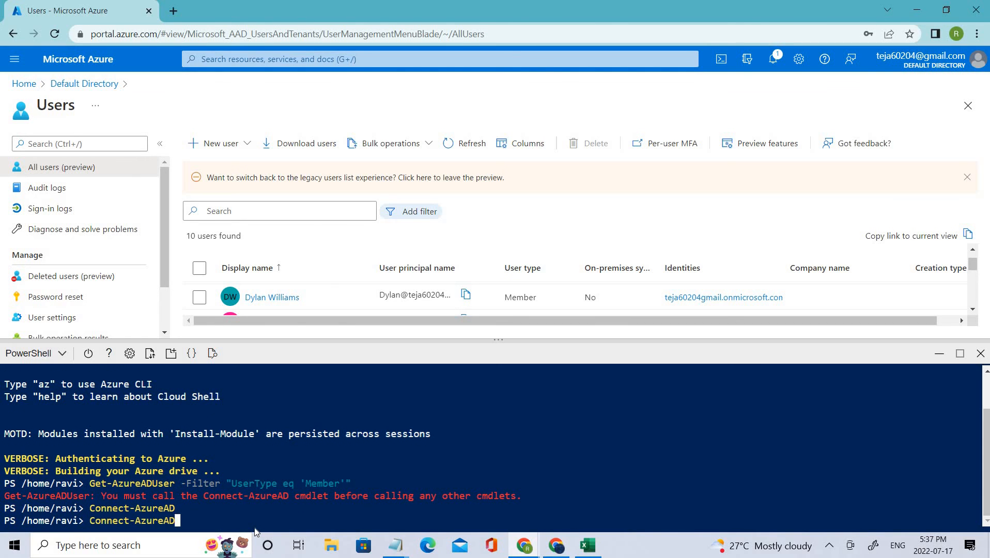